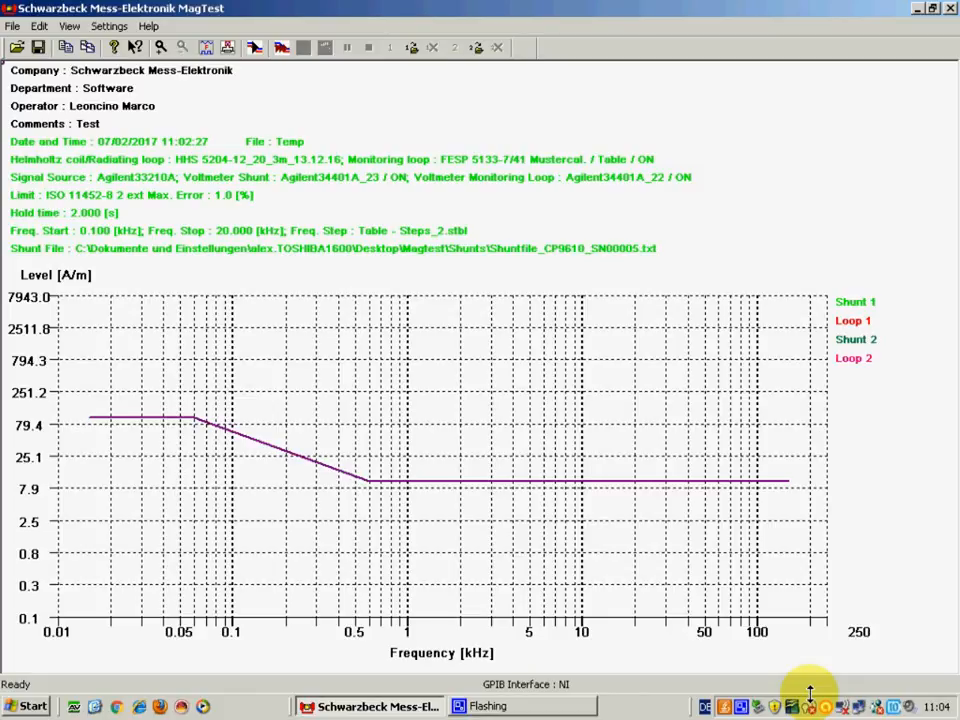
pyautogui.moveTo(804, 680)
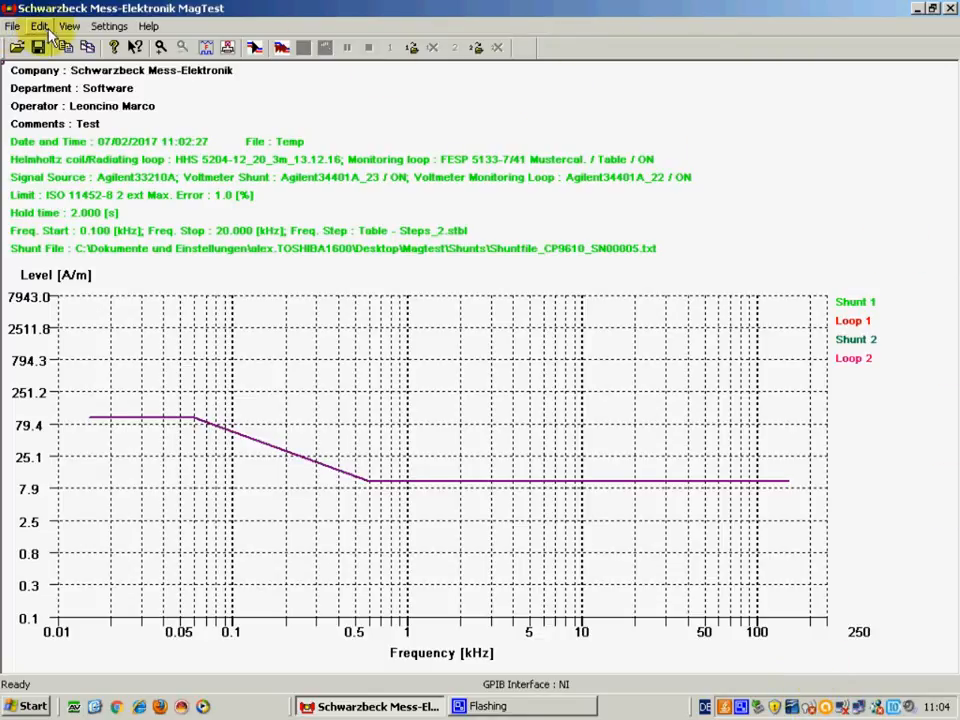
pyautogui.moveTo(144, 24)
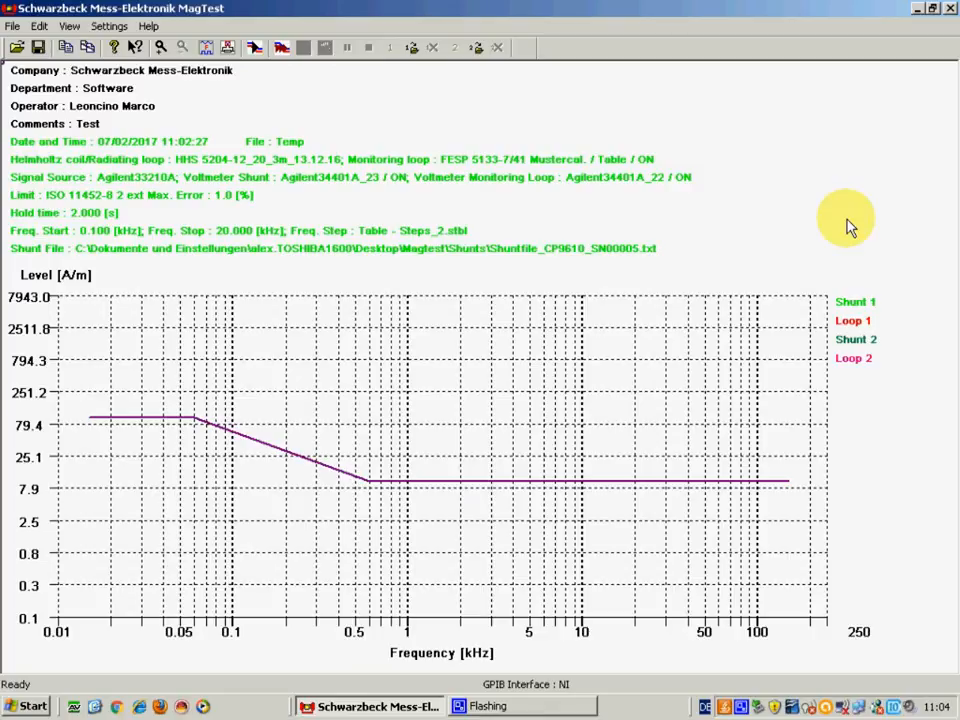
pyautogui.moveTo(702, 84)
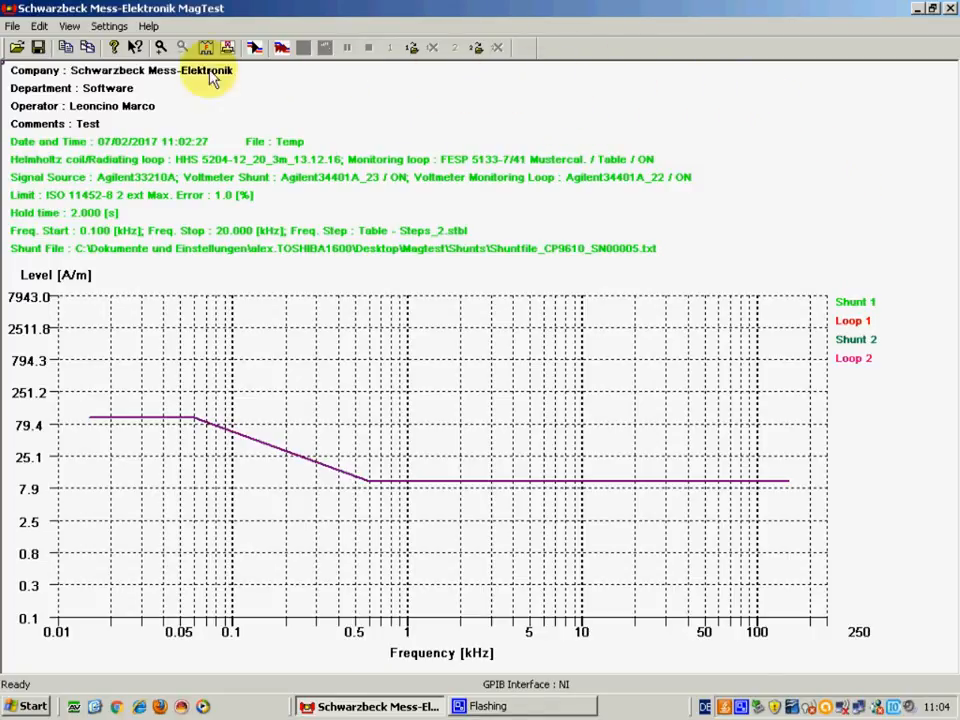
pyautogui.moveTo(576, 258)
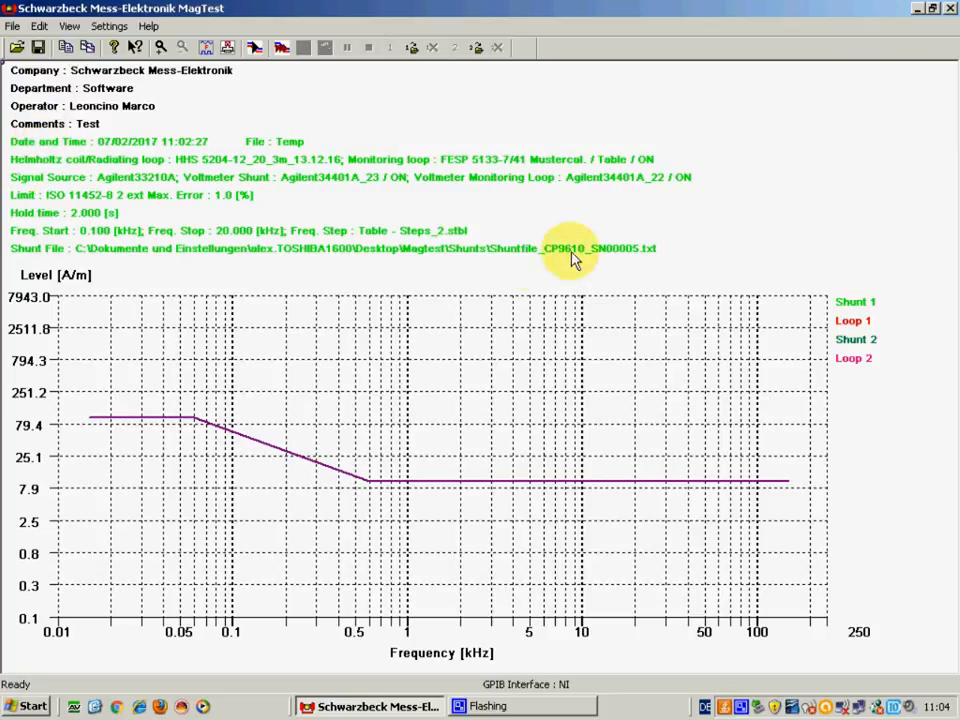
pyautogui.moveTo(498, 92)
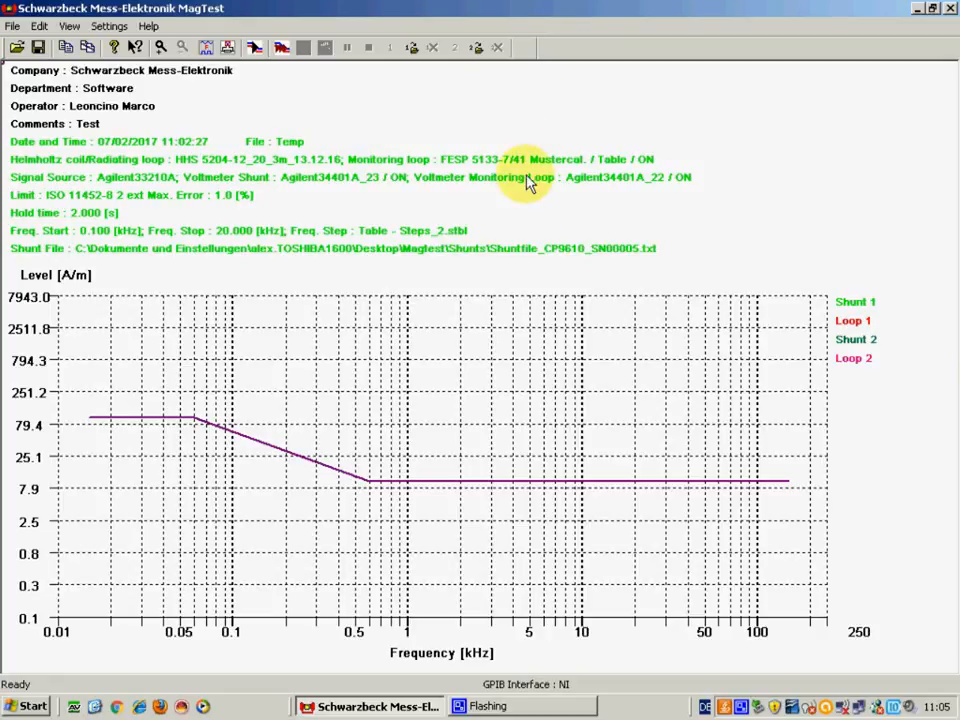
pyautogui.moveTo(490, 400)
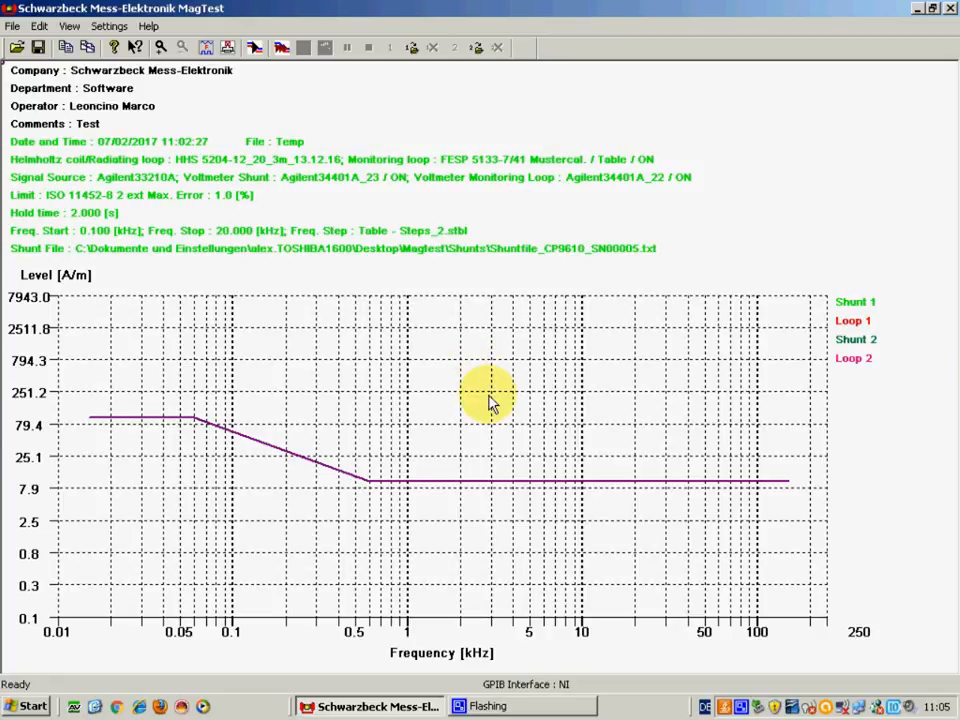
pyautogui.moveTo(66, 292)
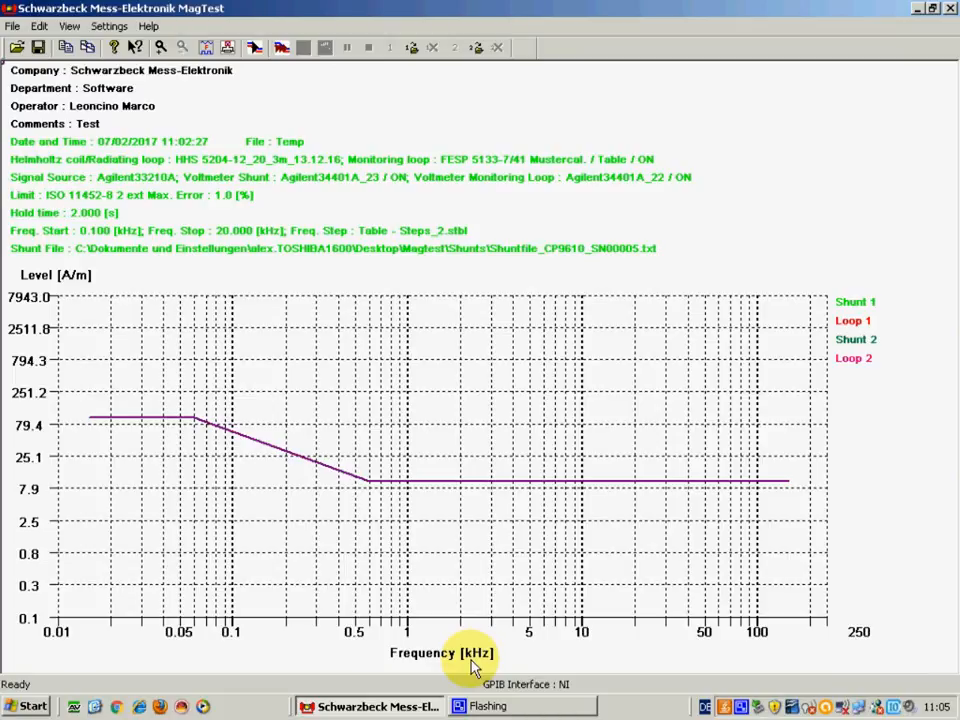
pyautogui.moveTo(84, 444)
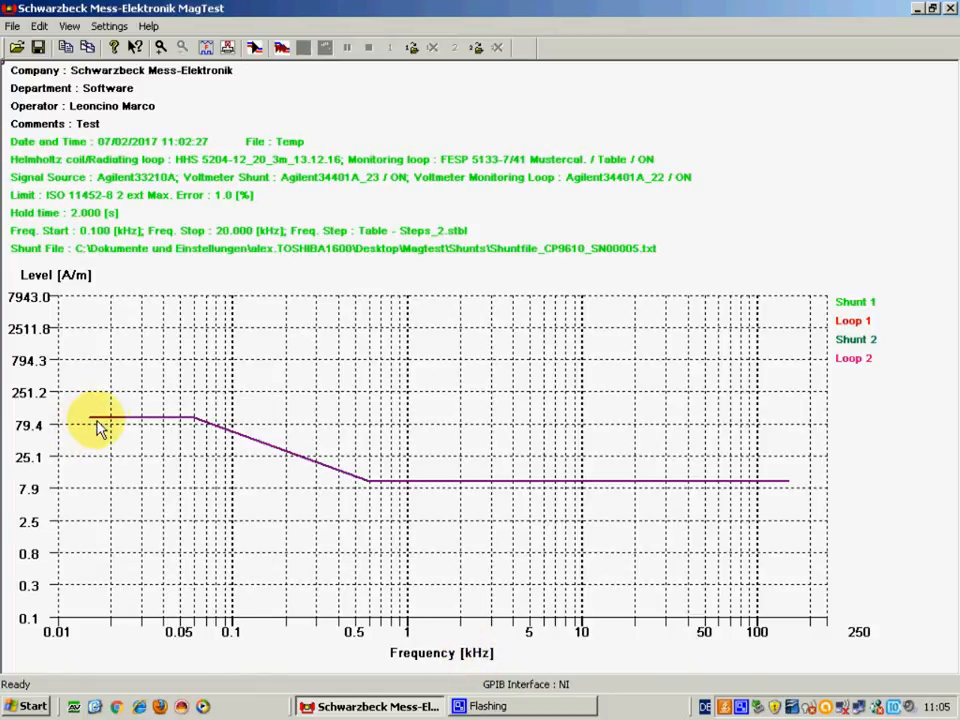
pyautogui.moveTo(212, 436)
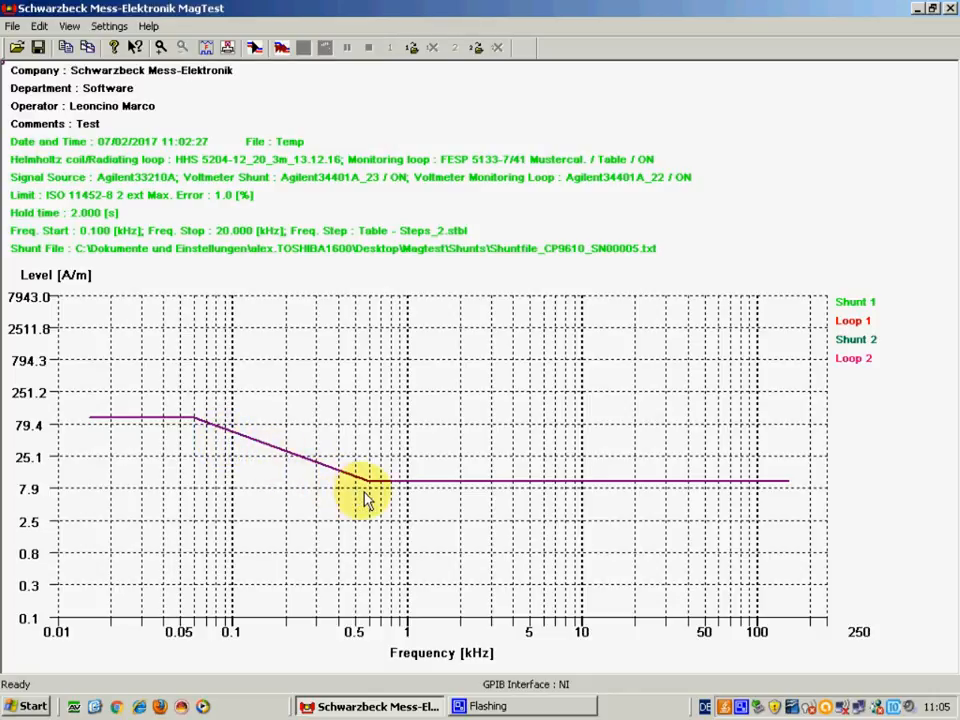
pyautogui.moveTo(648, 496)
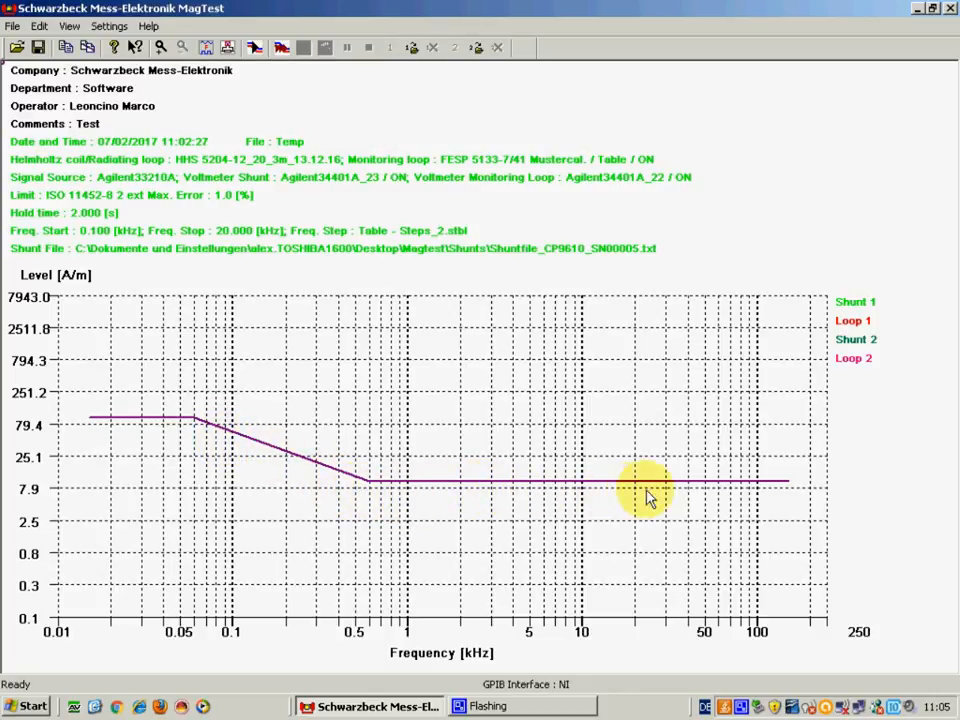
pyautogui.moveTo(784, 516)
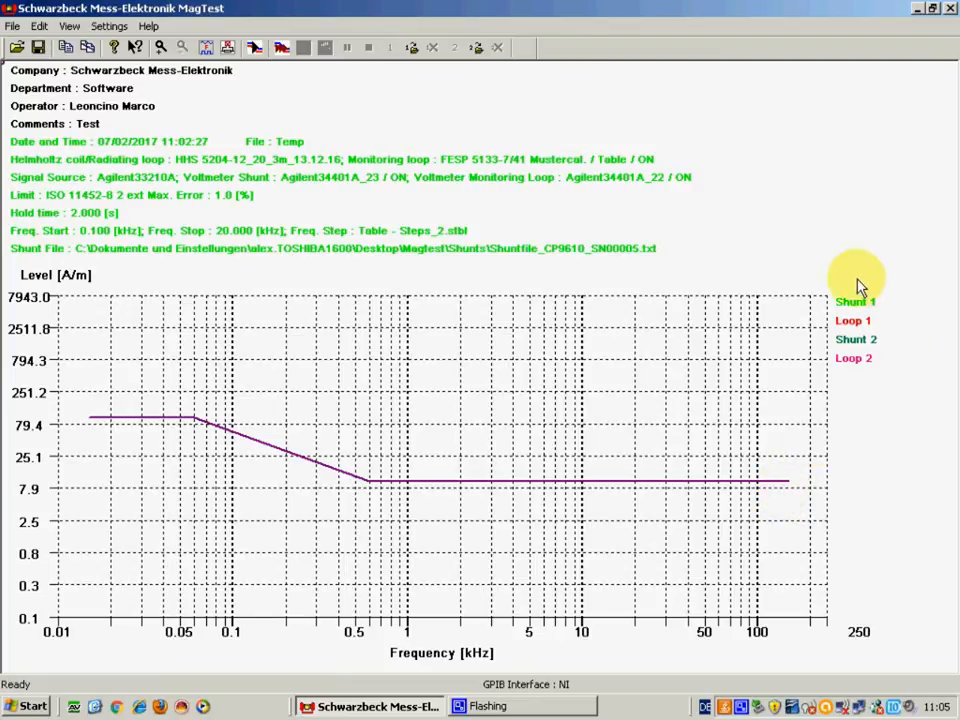
pyautogui.moveTo(820, 344)
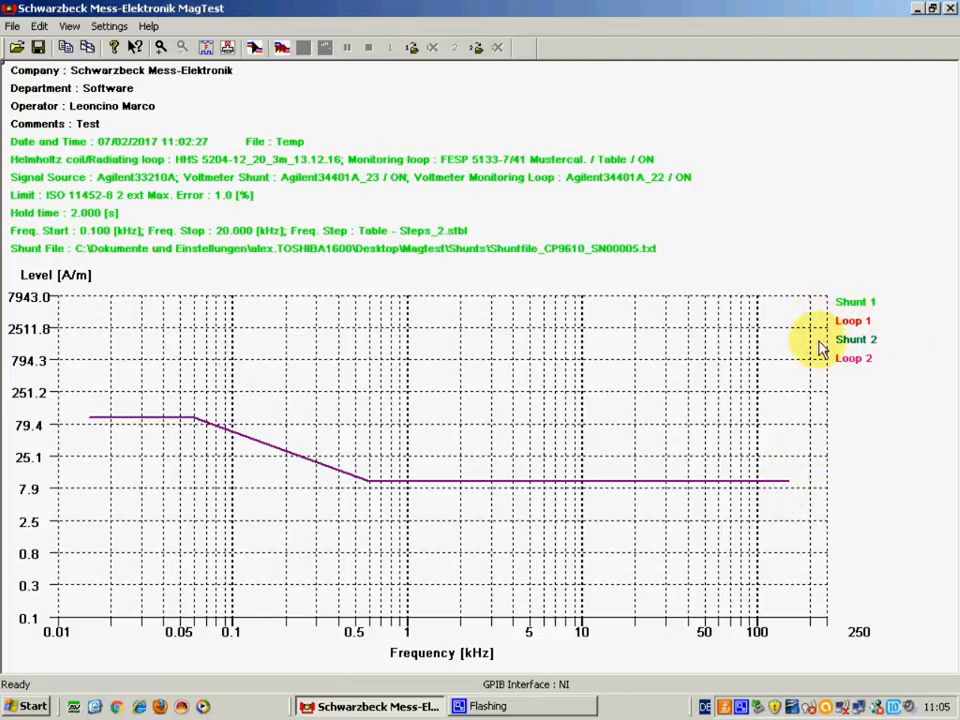
pyautogui.moveTo(844, 360)
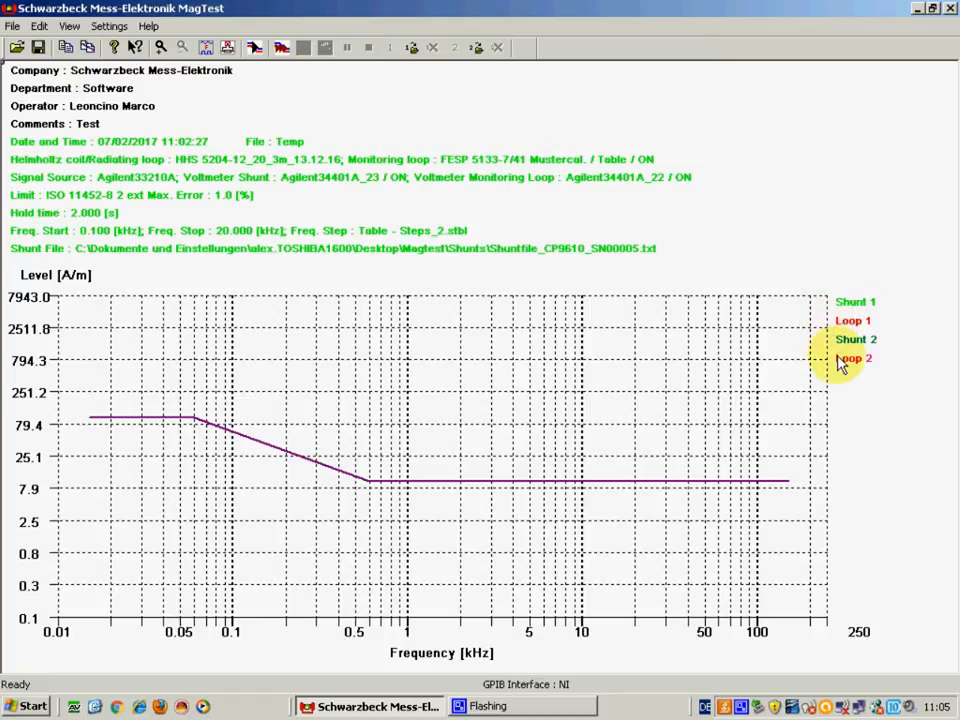
pyautogui.moveTo(828, 360)
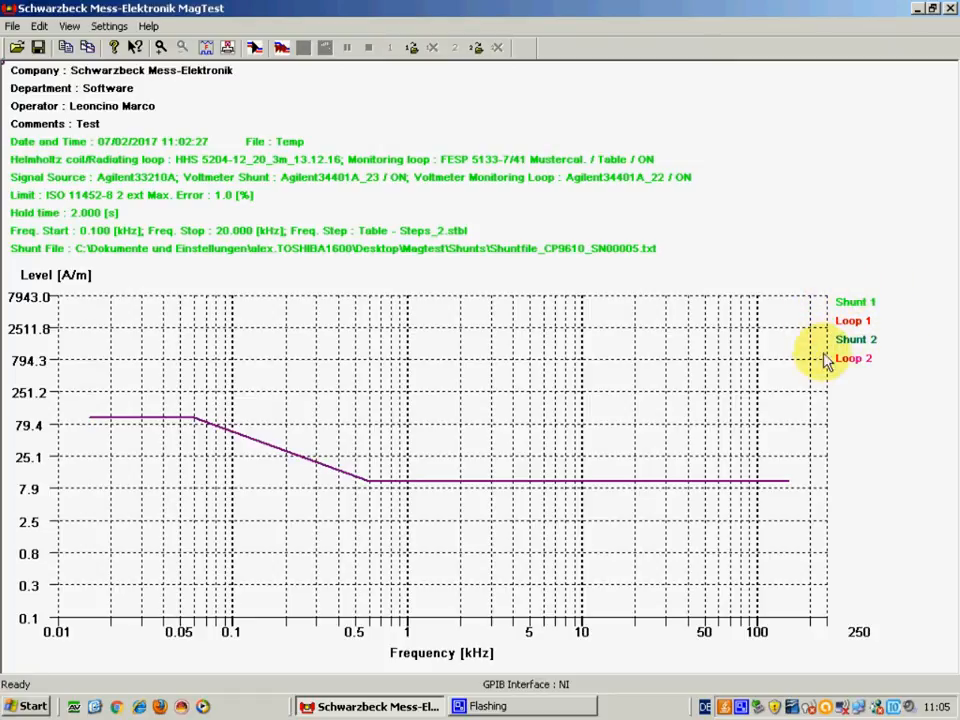
pyautogui.moveTo(896, 332)
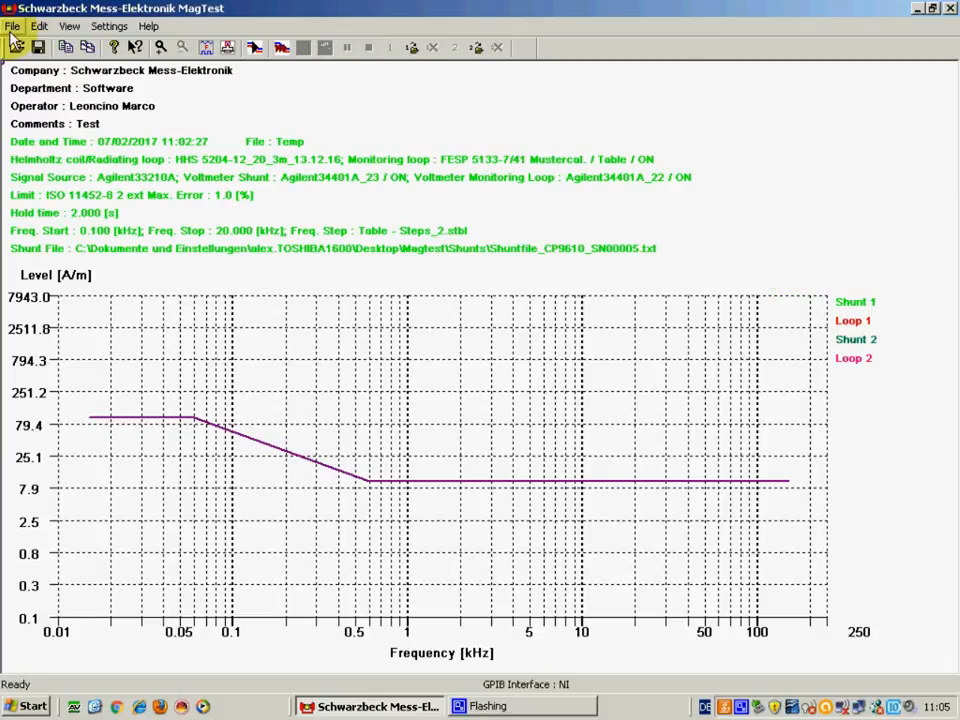
# Browse the File menu commands, then bring up the Settings menu options.
pyautogui.click(14, 26)
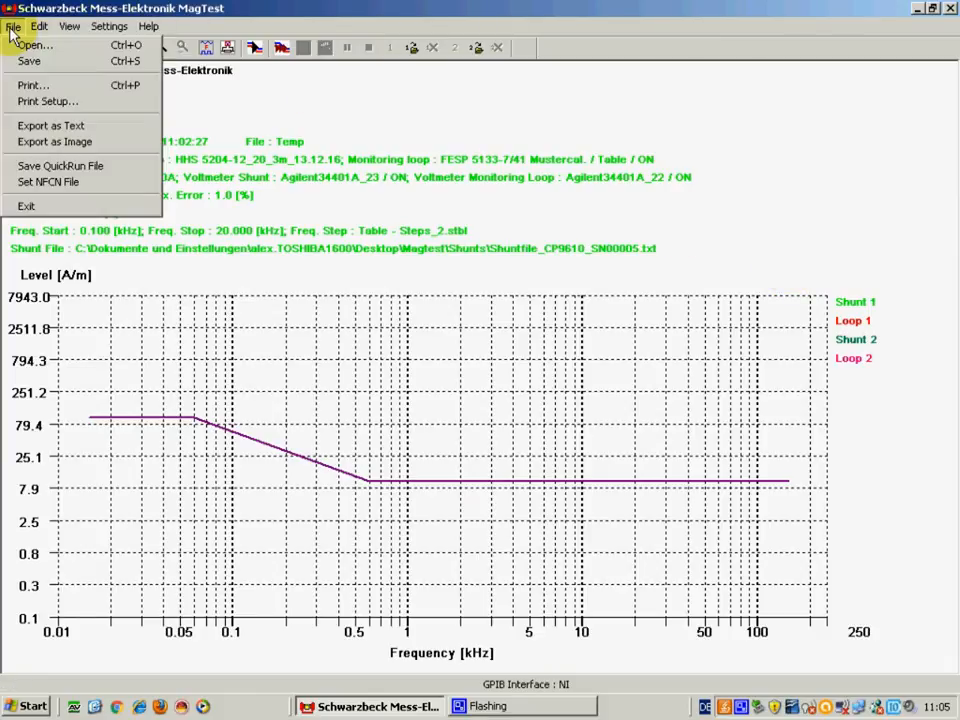
pyautogui.moveTo(36, 66)
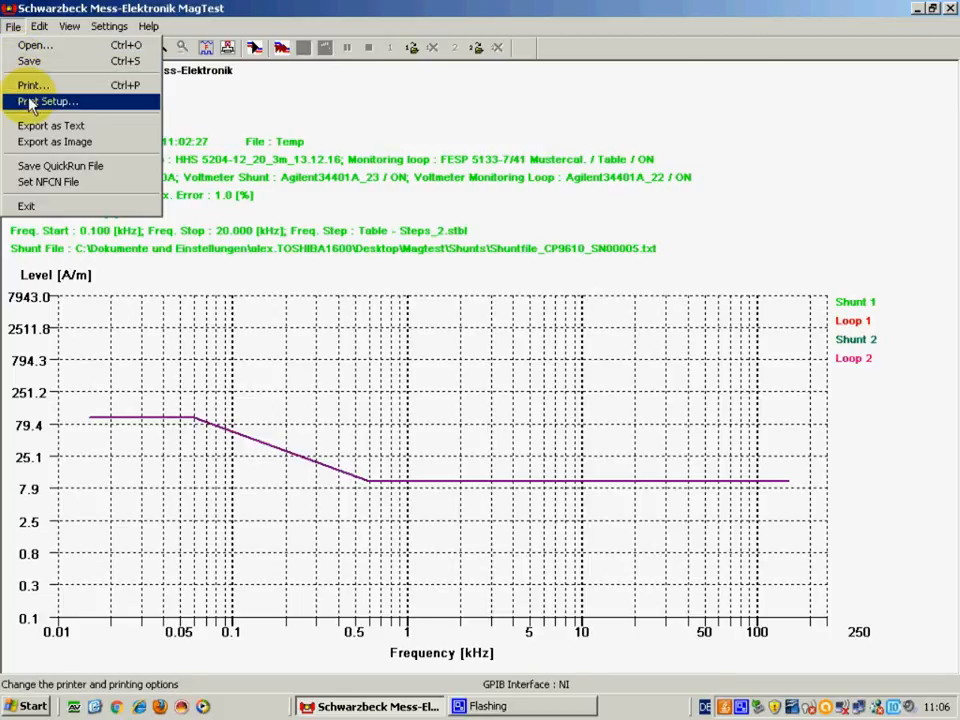
pyautogui.moveTo(44, 84)
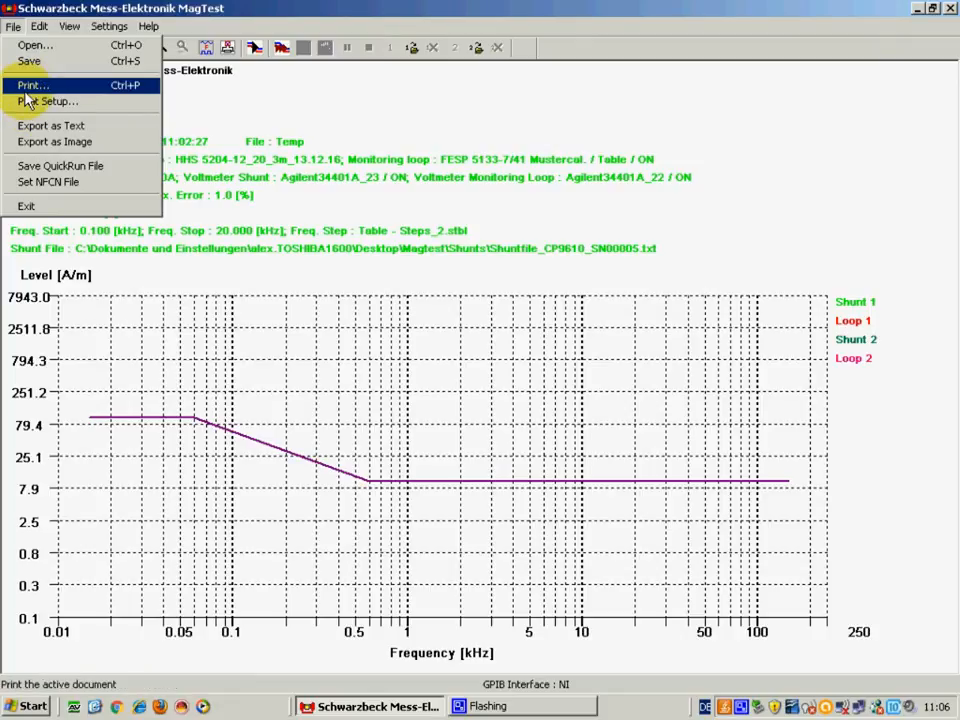
pyautogui.moveTo(56, 128)
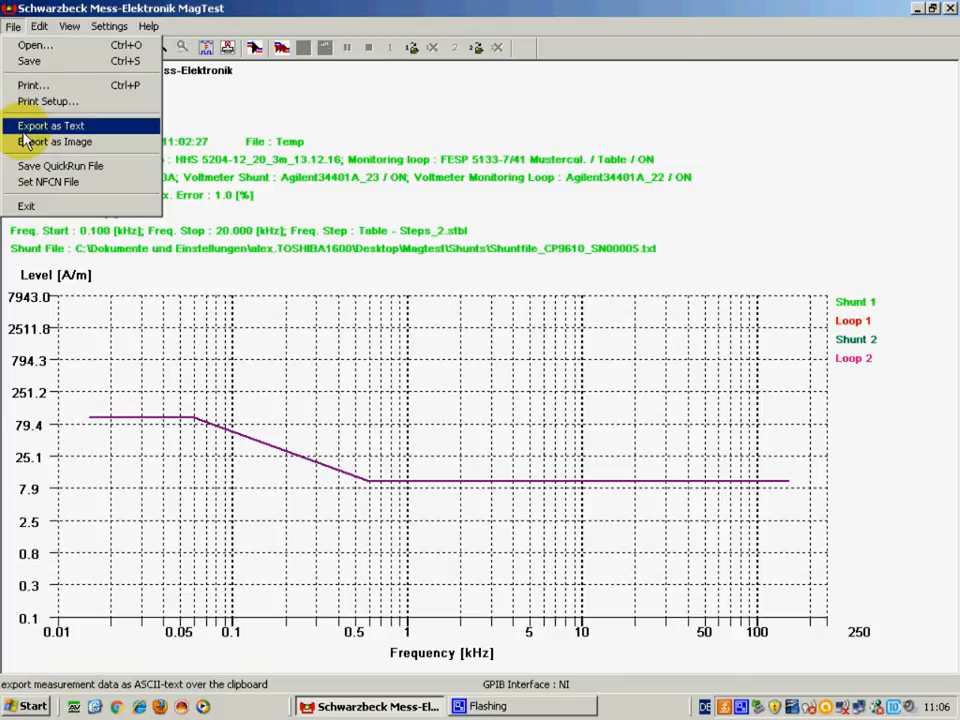
pyautogui.moveTo(50, 142)
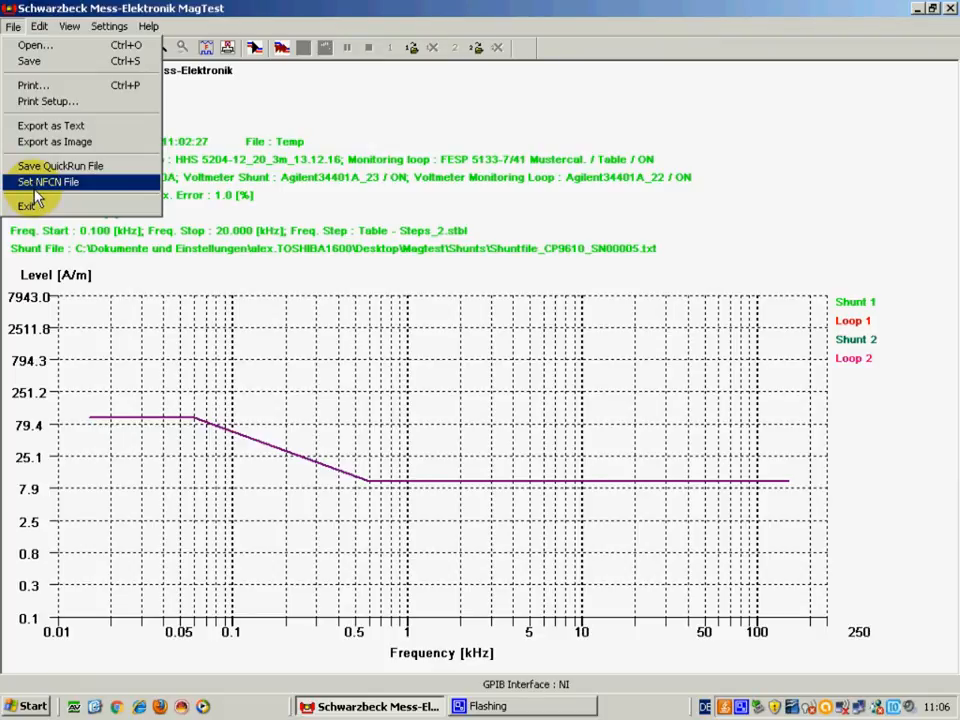
pyautogui.moveTo(30, 208)
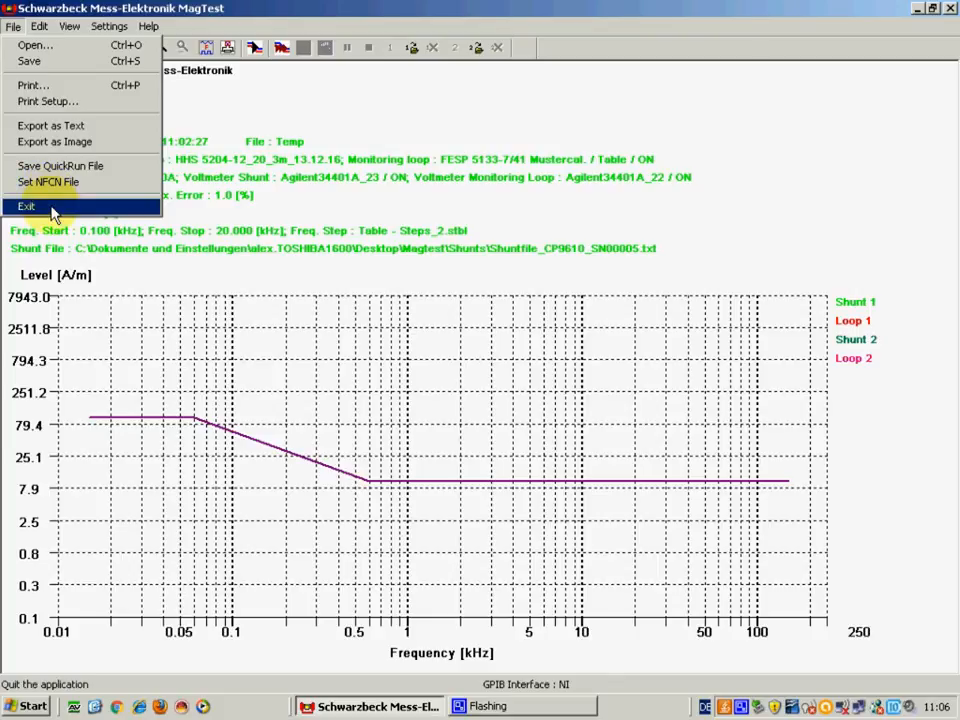
pyautogui.click(42, 24)
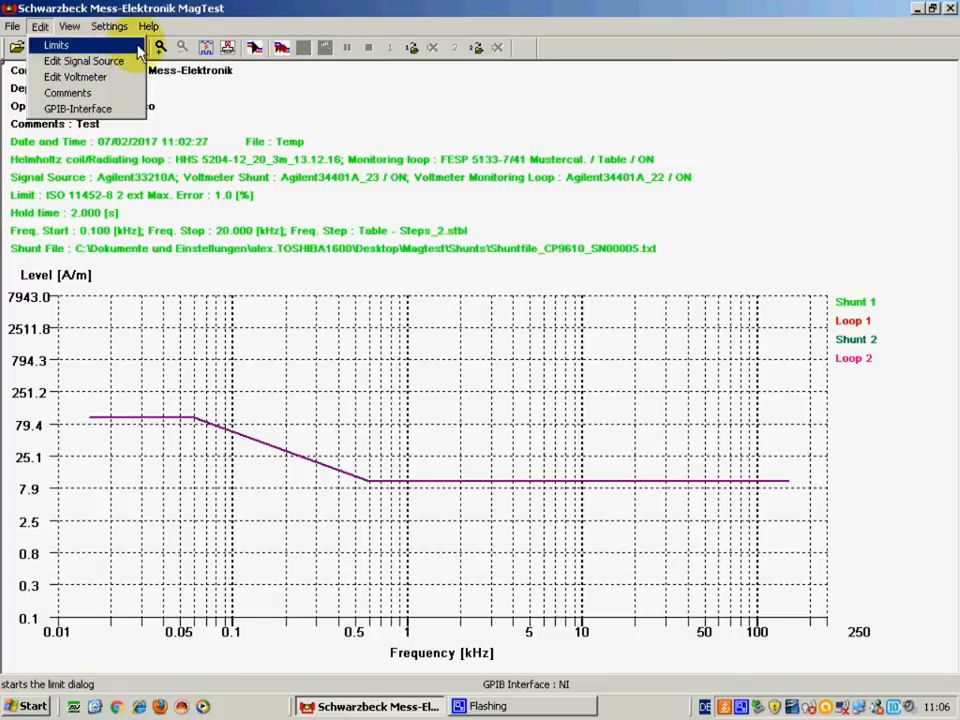
# Preview limit files Calib2, PTE_Automotive and ISO 11452-8 variants, keeping ISO 11452-8 2 ext as the limit.
pyautogui.click(56, 44)
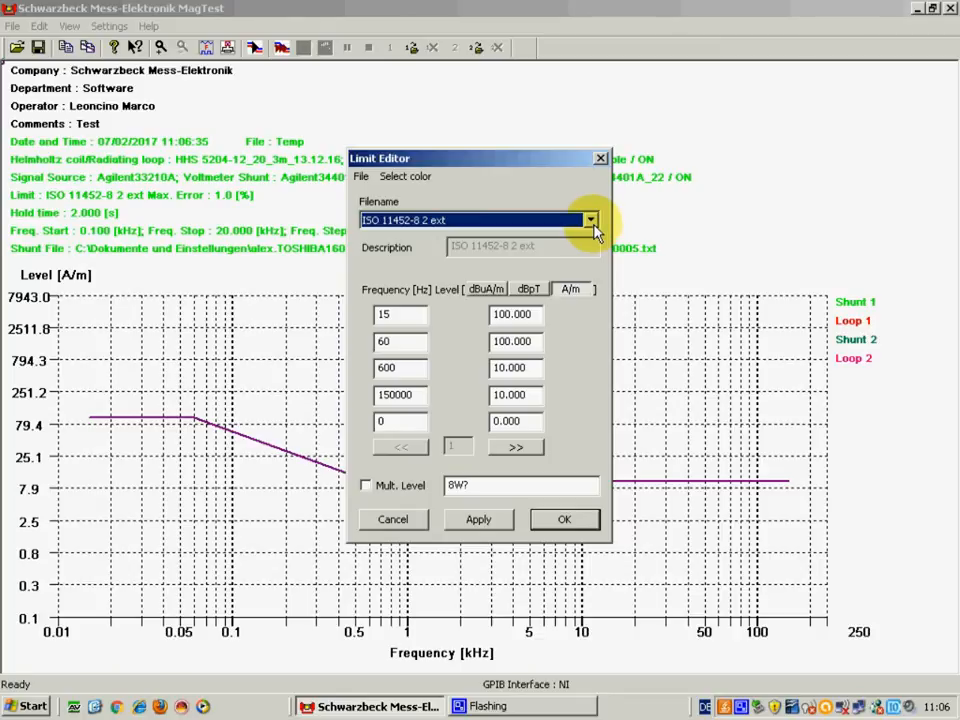
pyautogui.click(590, 220)
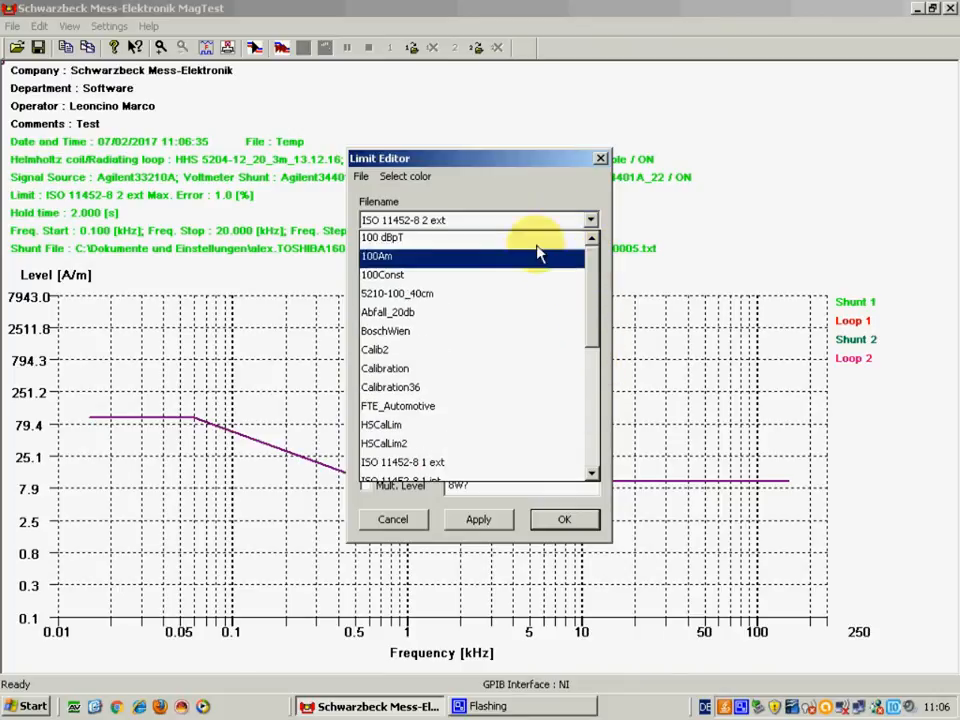
pyautogui.click(398, 236)
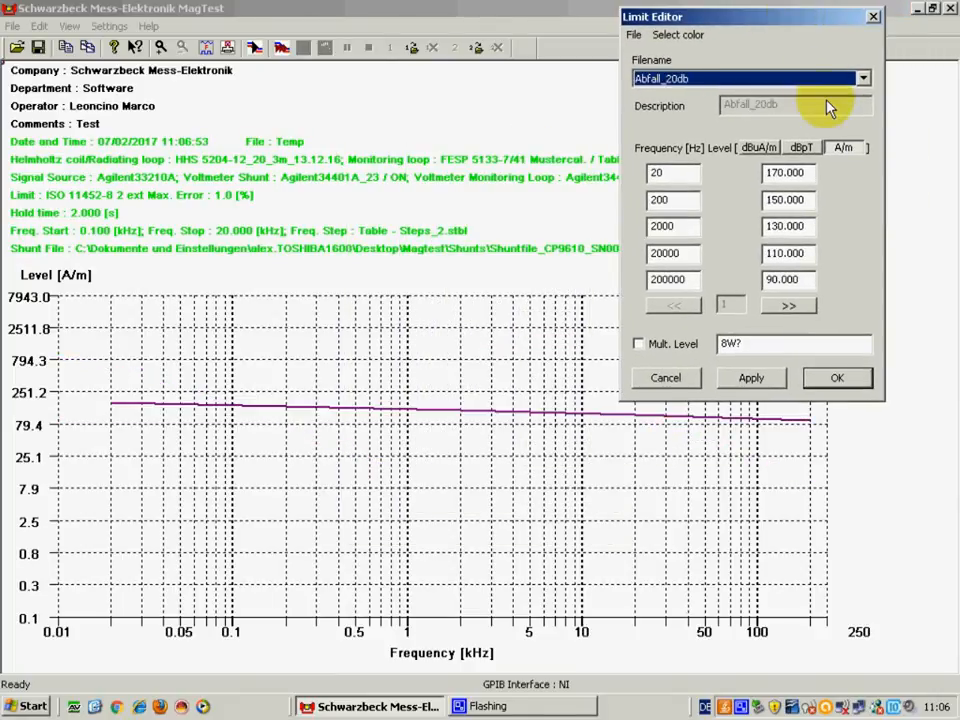
pyautogui.click(860, 78)
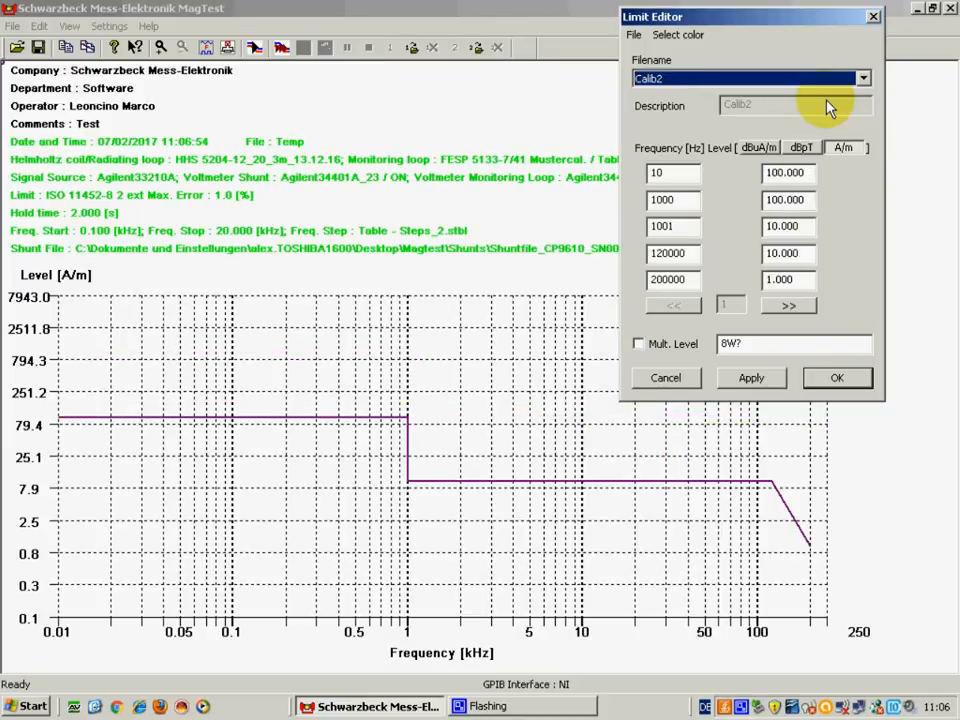
pyautogui.click(860, 76)
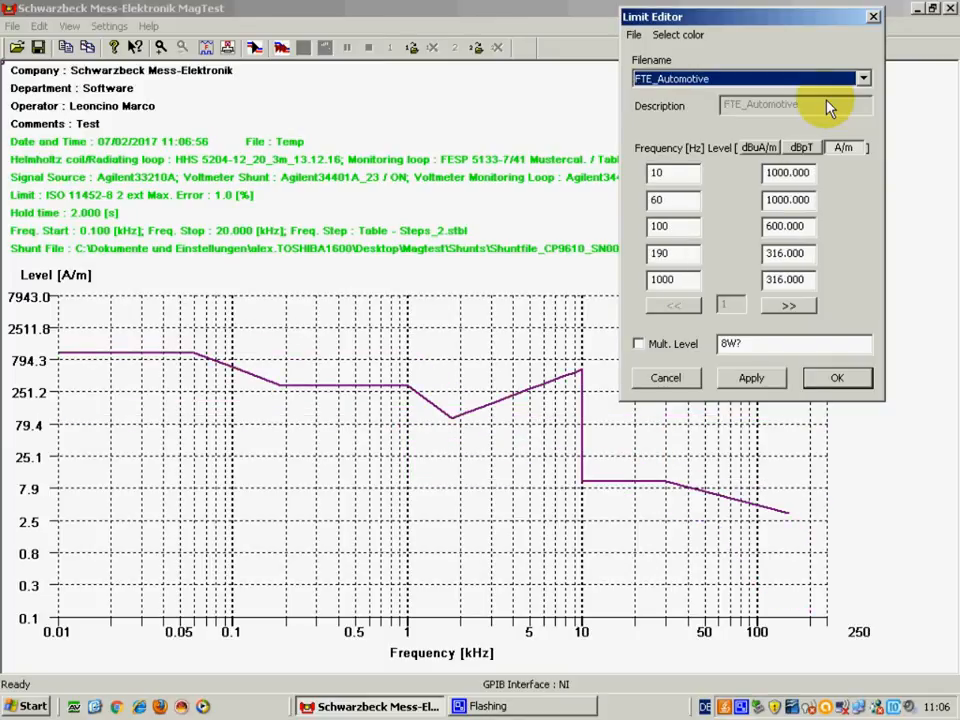
pyautogui.click(860, 76)
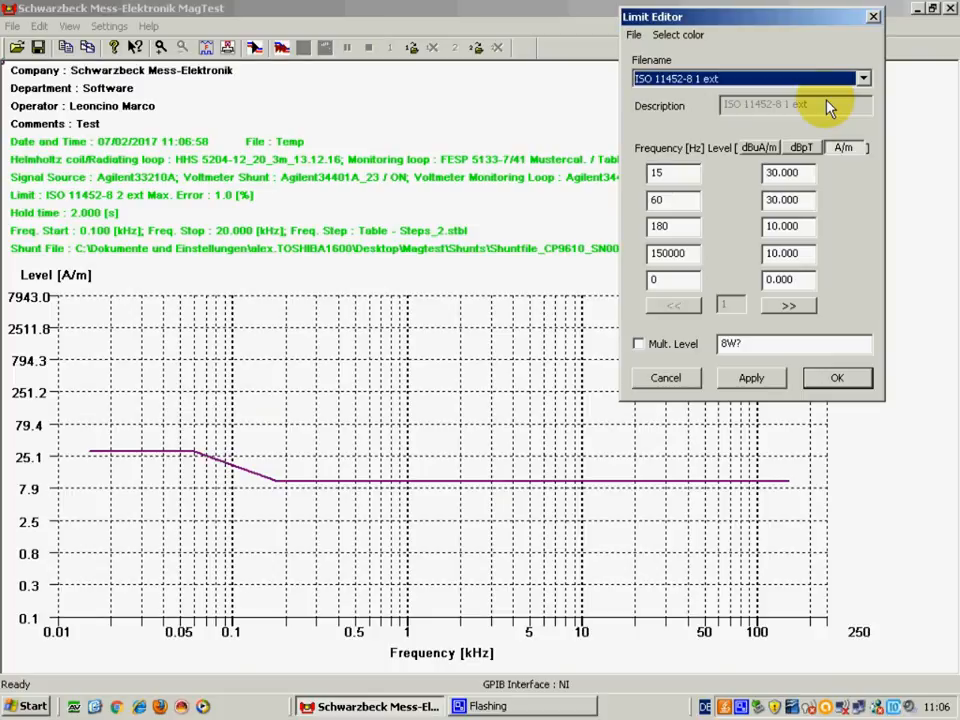
pyautogui.click(864, 78)
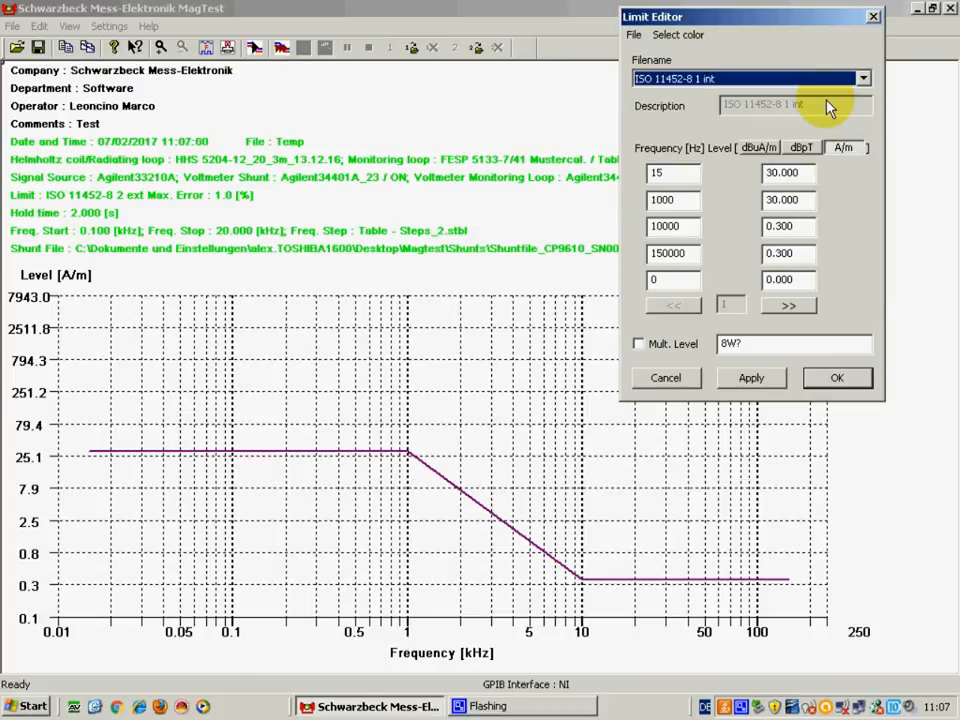
pyautogui.click(860, 78)
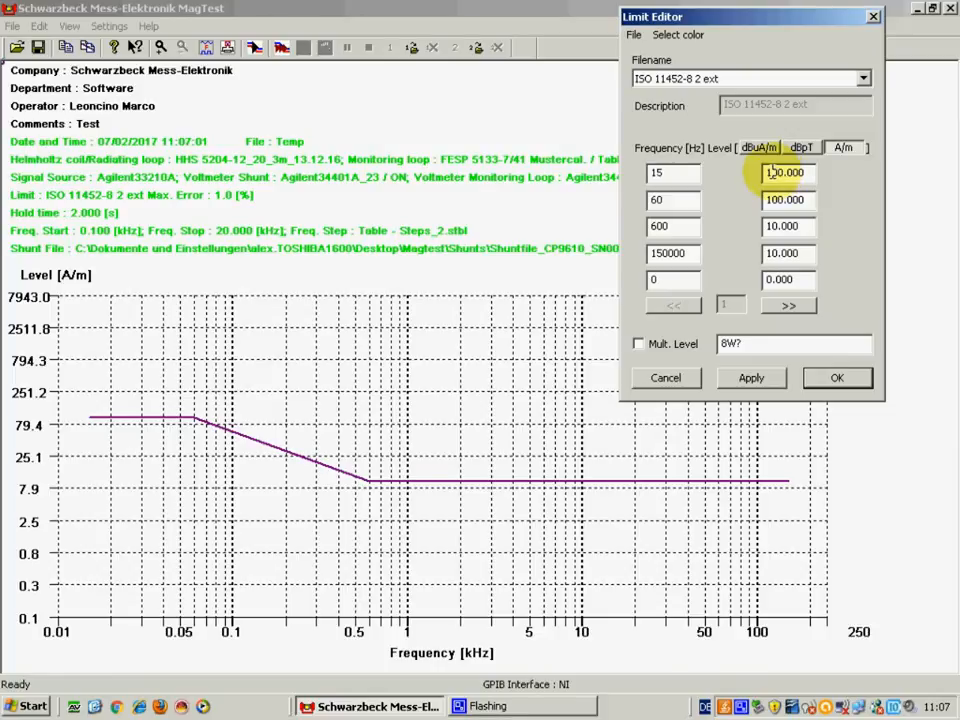
pyautogui.moveTo(760, 172)
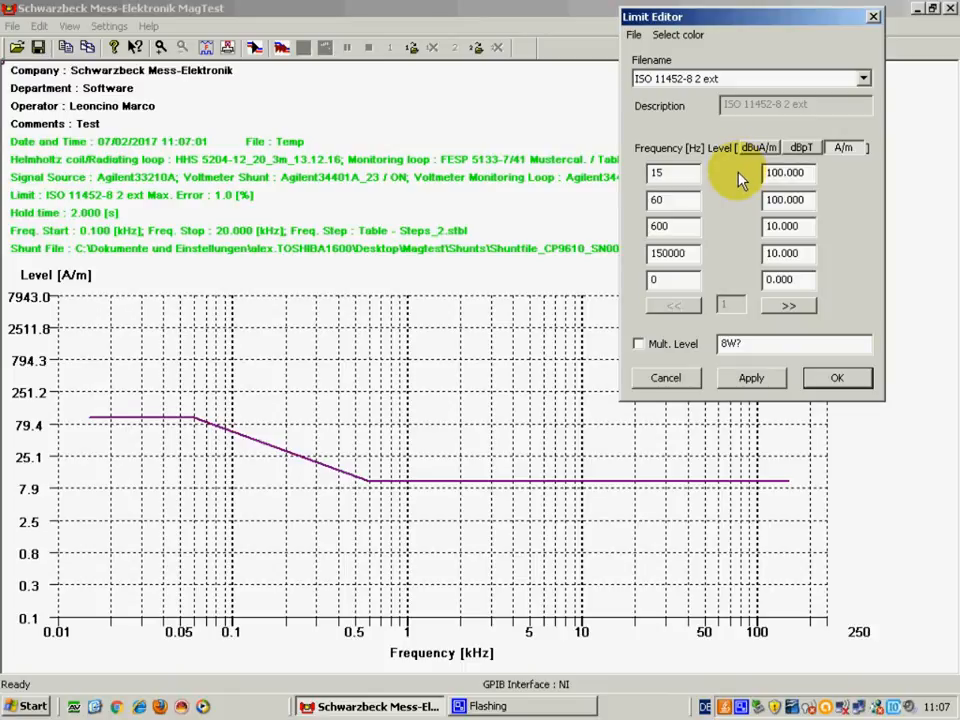
pyautogui.click(836, 378)
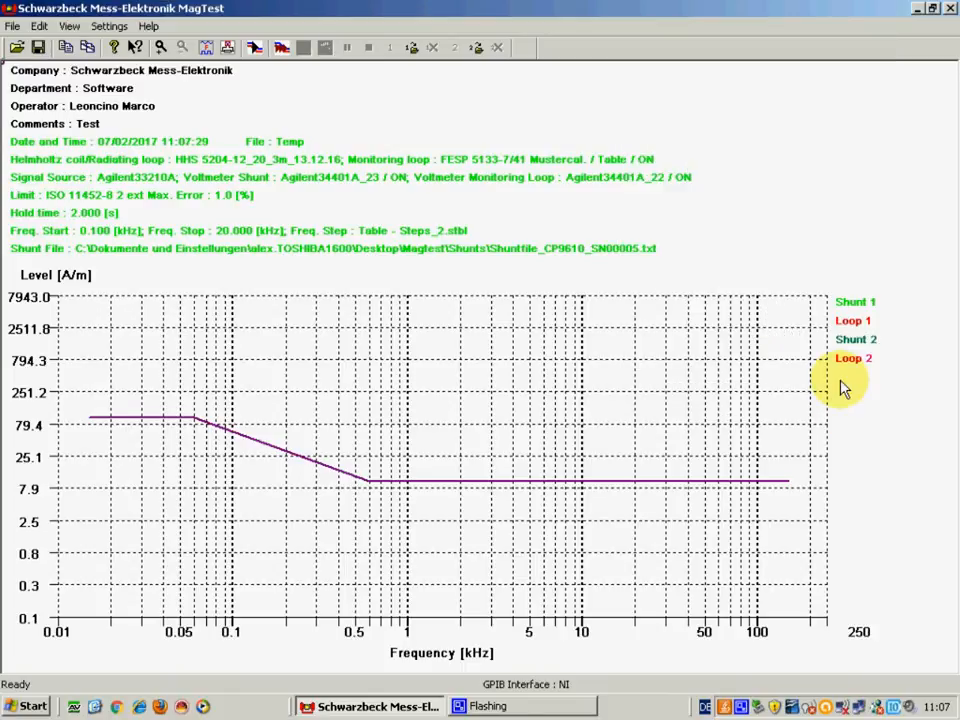
pyautogui.click(40, 24)
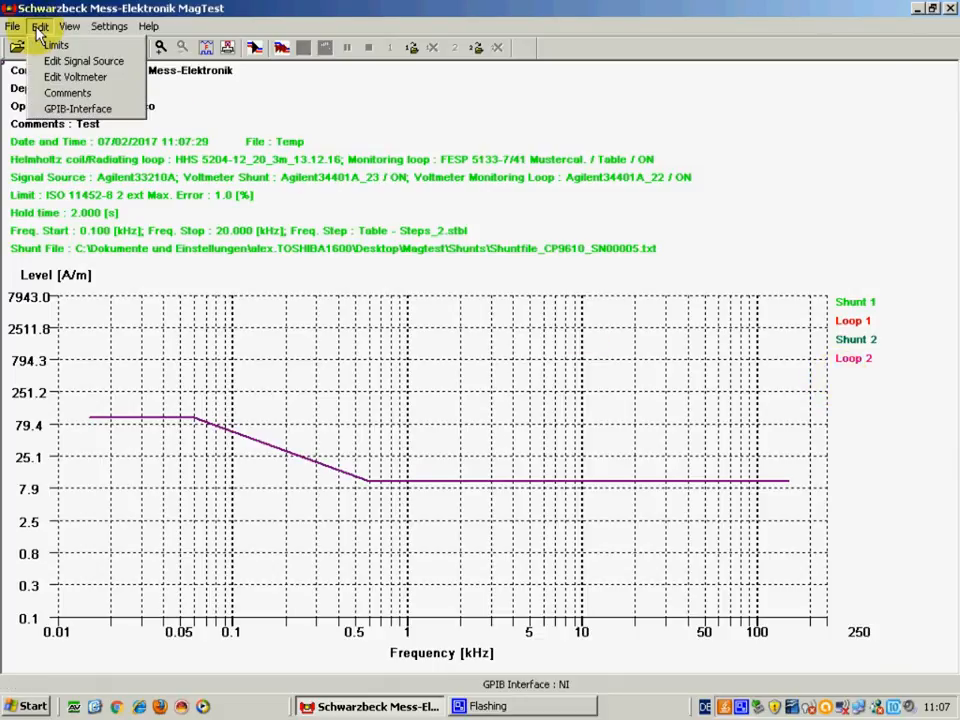
pyautogui.moveTo(76, 62)
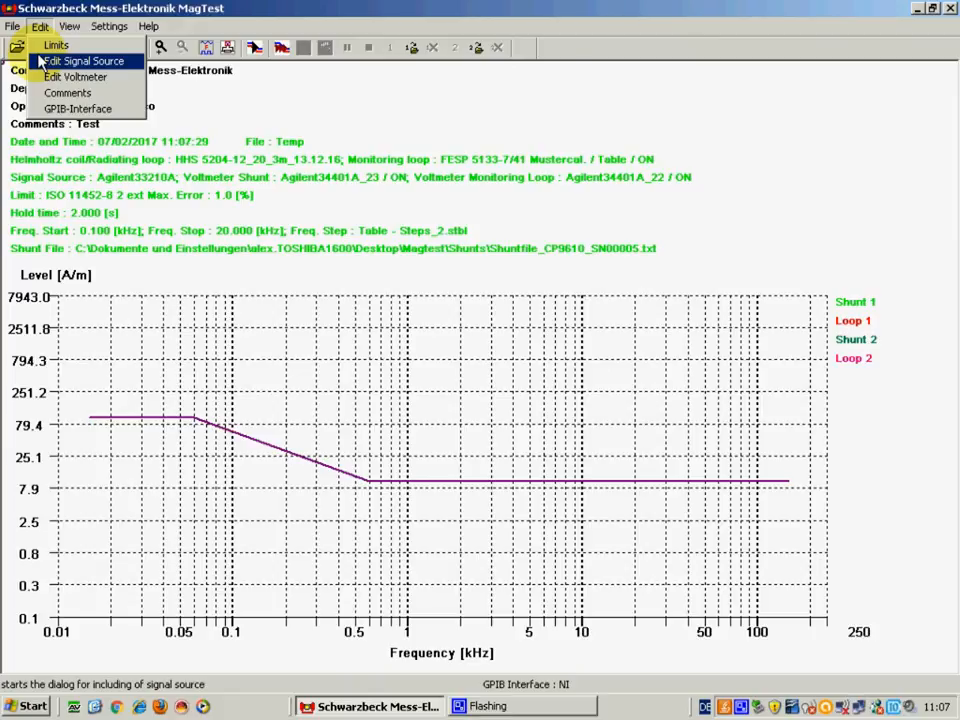
pyautogui.click(80, 62)
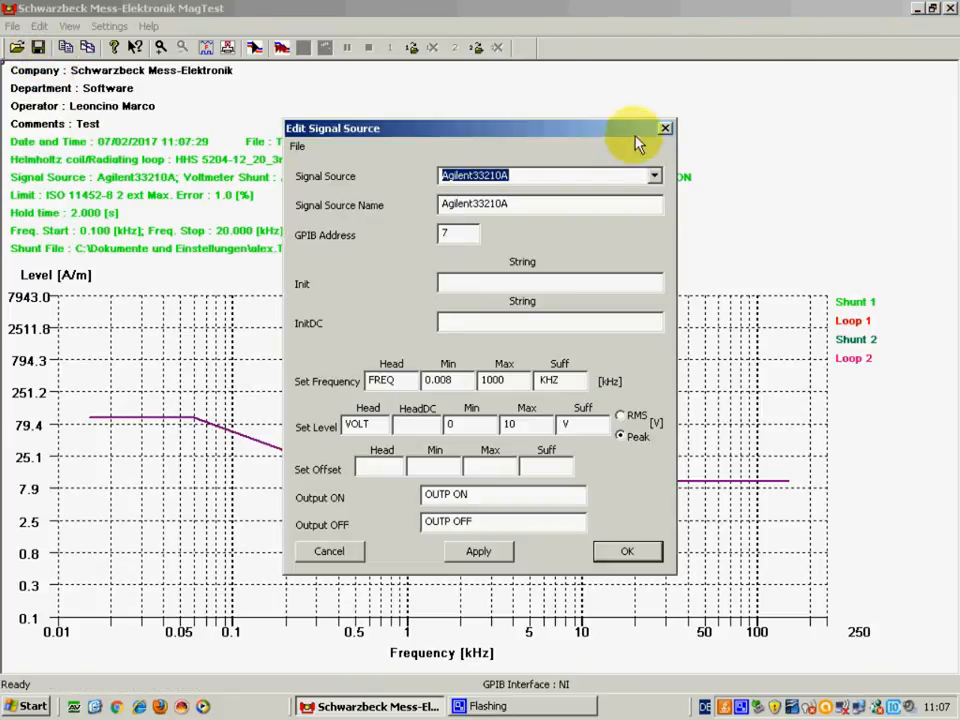
pyautogui.moveTo(650, 132)
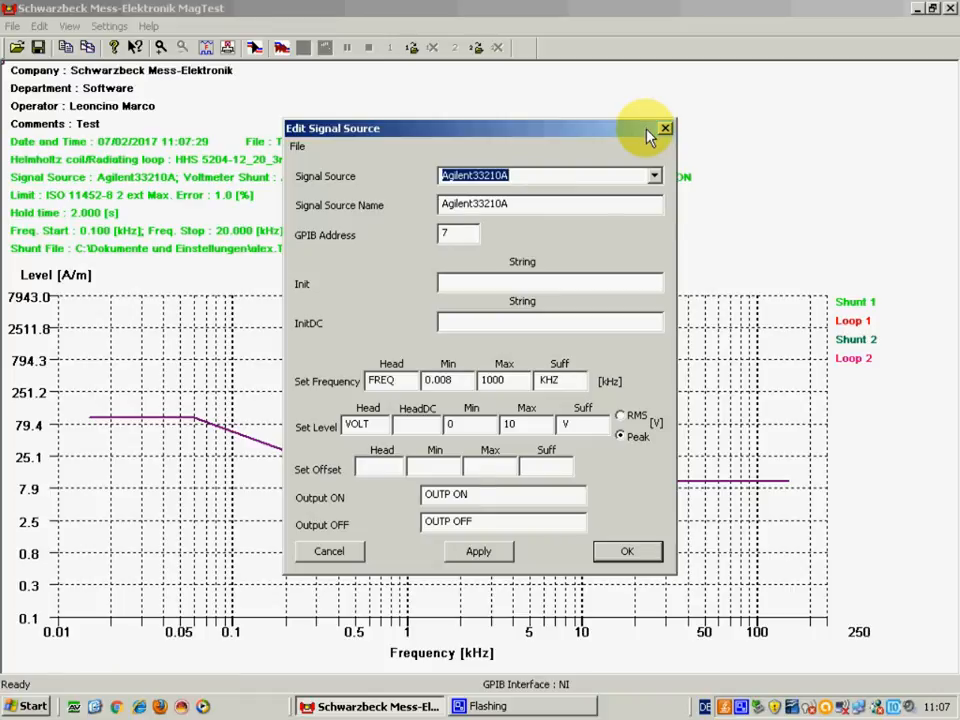
pyautogui.moveTo(660, 140)
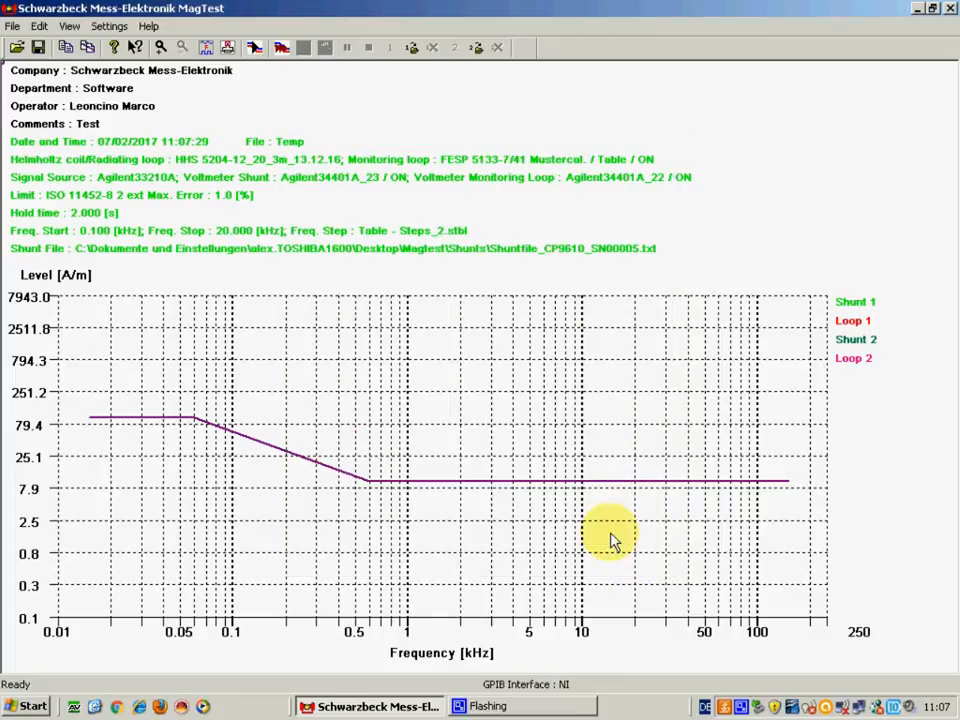
pyautogui.click(40, 24)
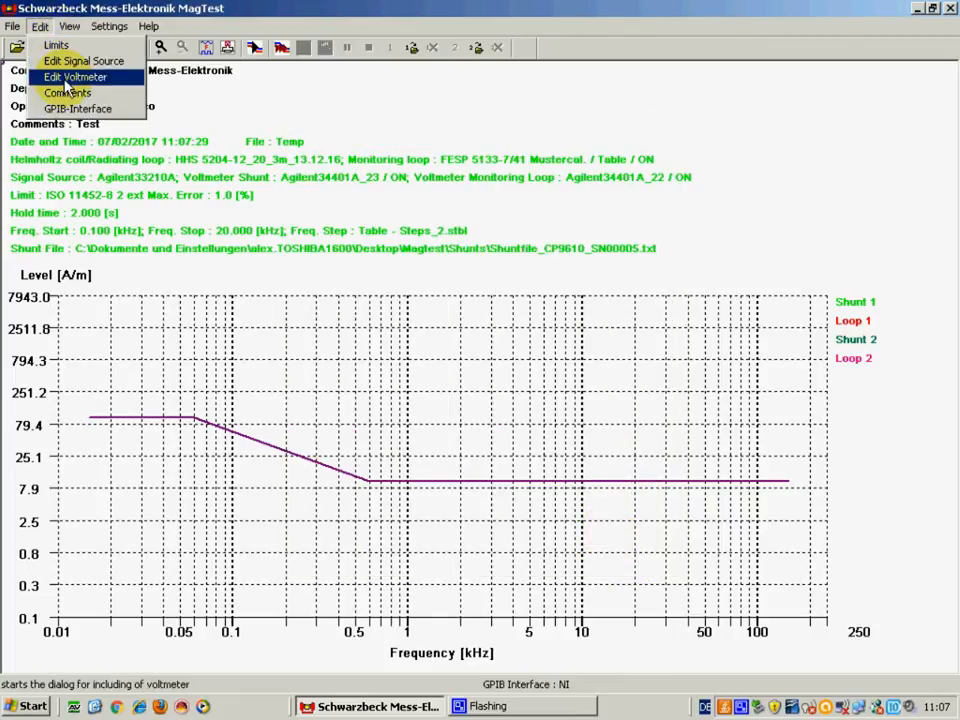
pyautogui.click(76, 76)
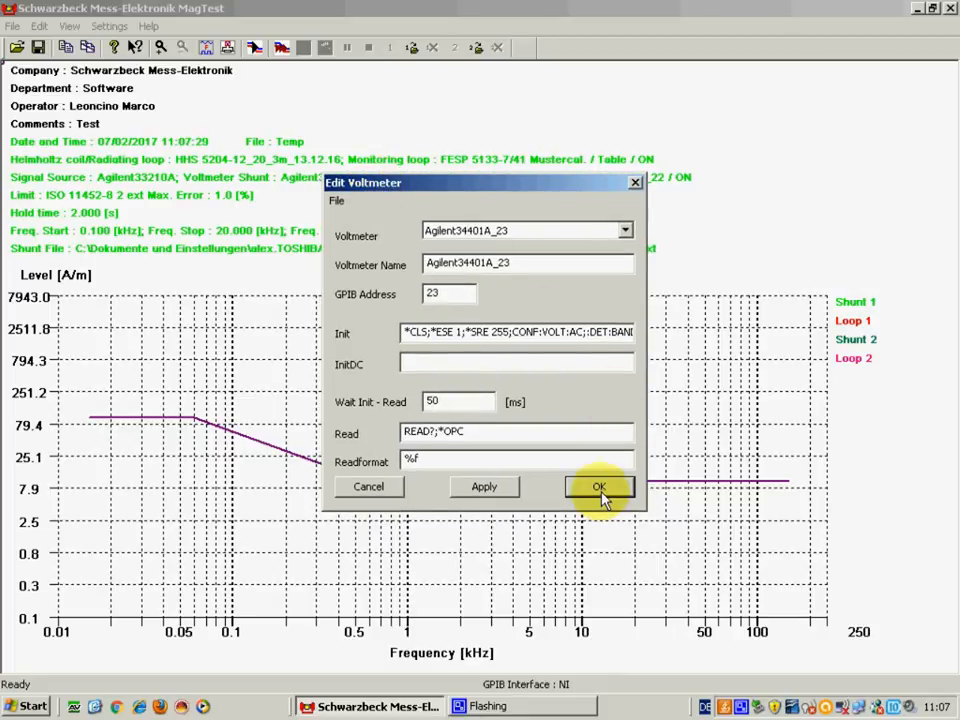
pyautogui.click(600, 486)
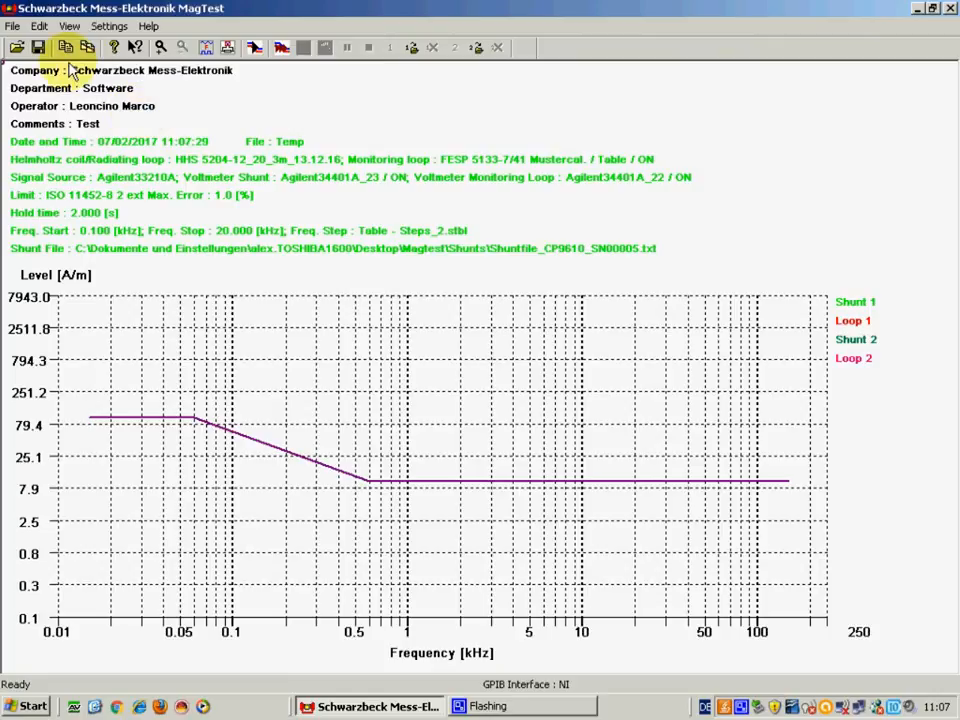
# Set Comment 1 in the measurement header to 'Test for tutorials' and accept it.
pyautogui.click(40, 24)
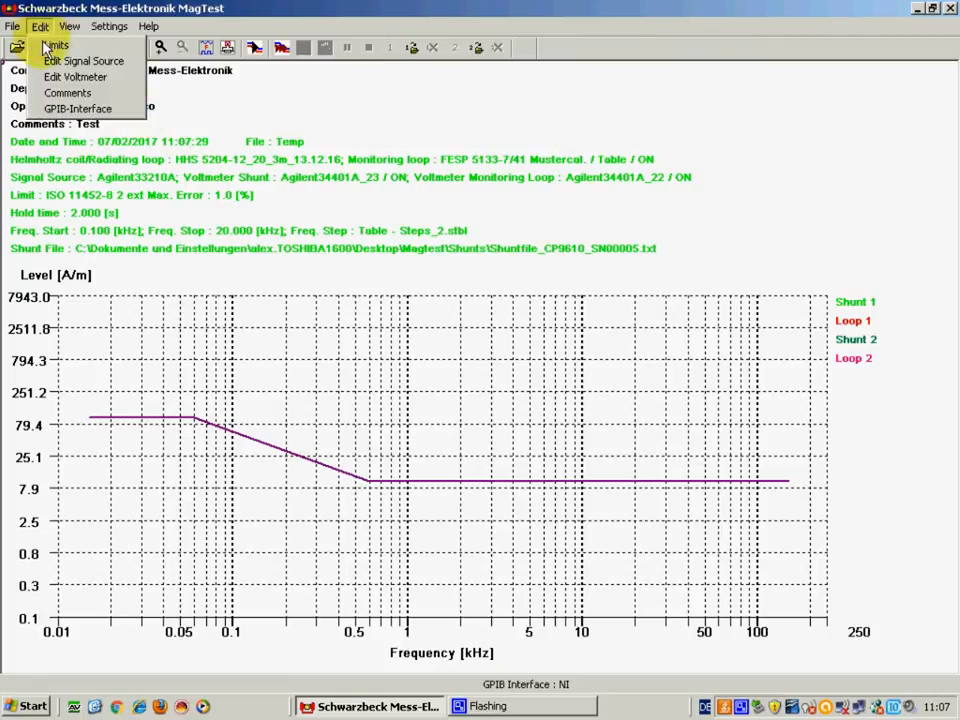
pyautogui.click(68, 92)
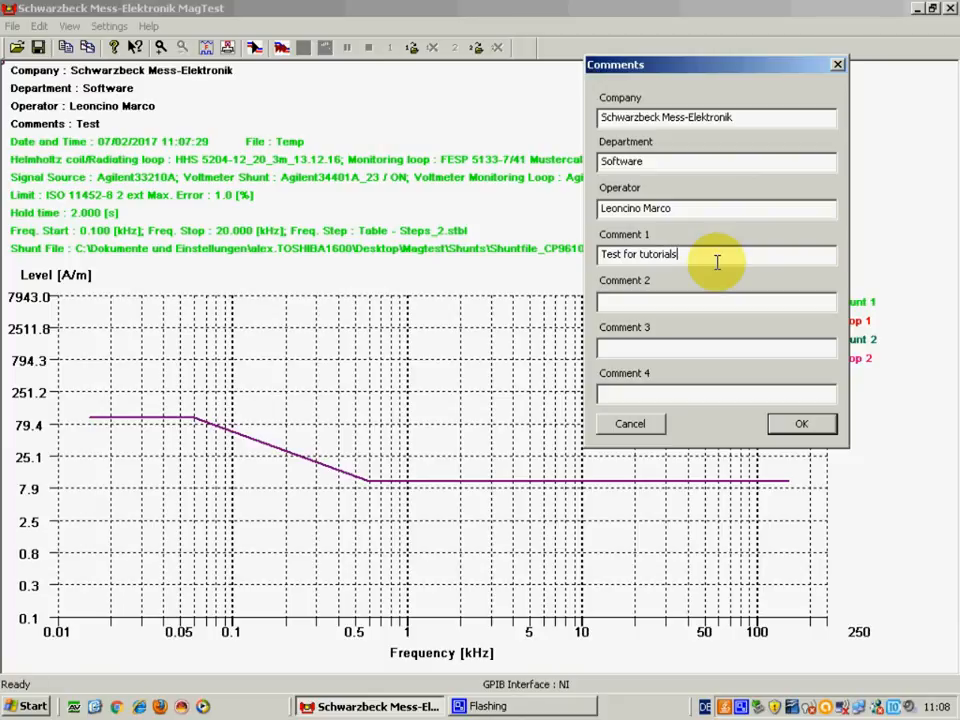
pyautogui.click(802, 424)
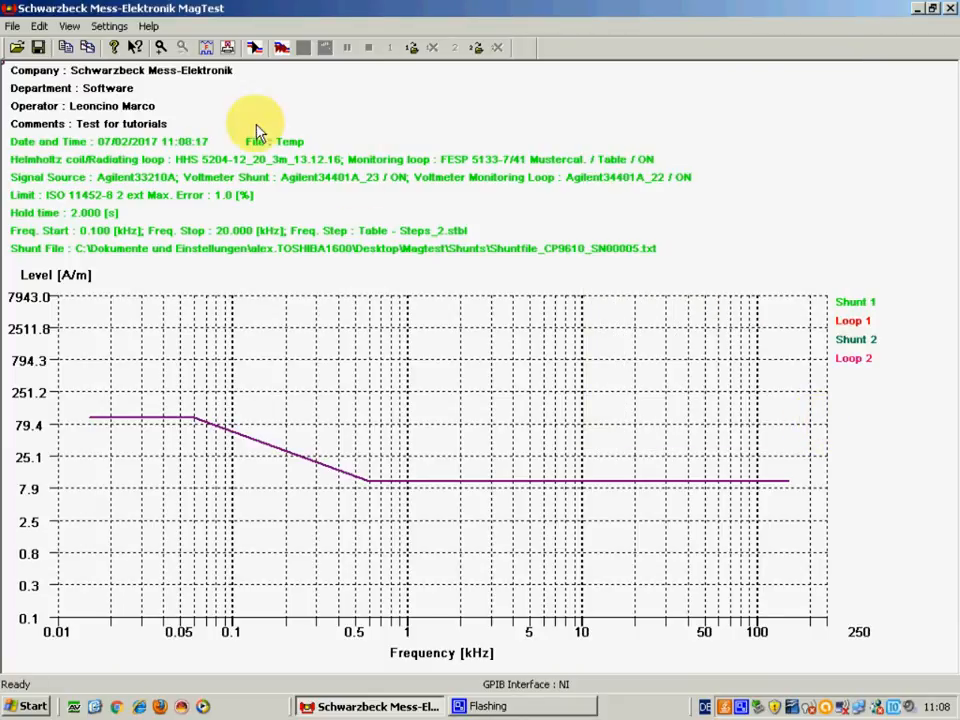
pyautogui.moveTo(60, 28)
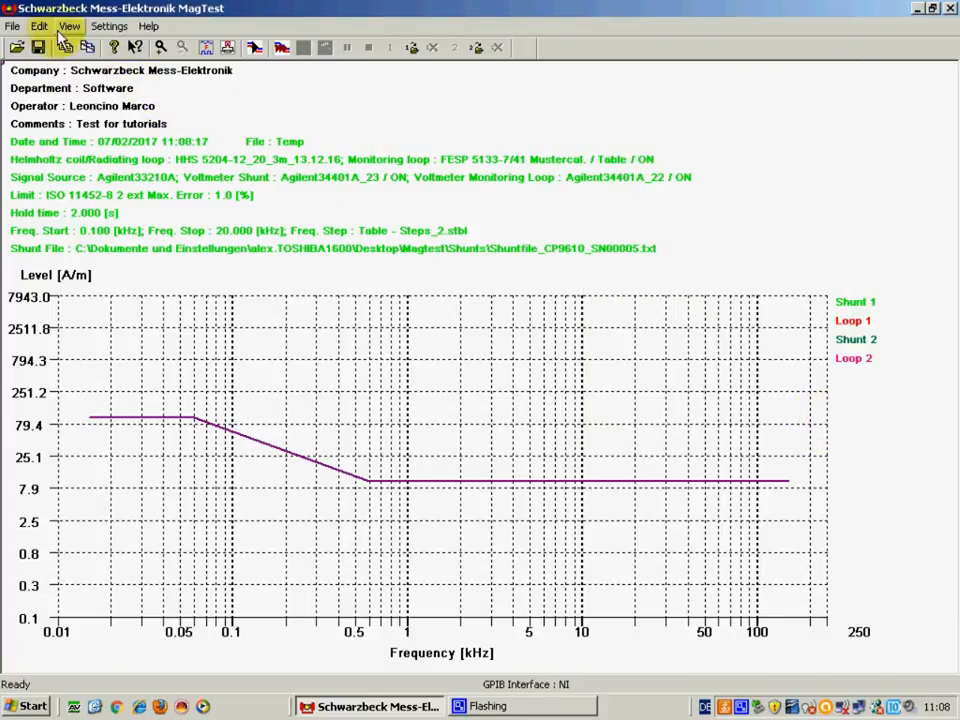
pyautogui.click(40, 26)
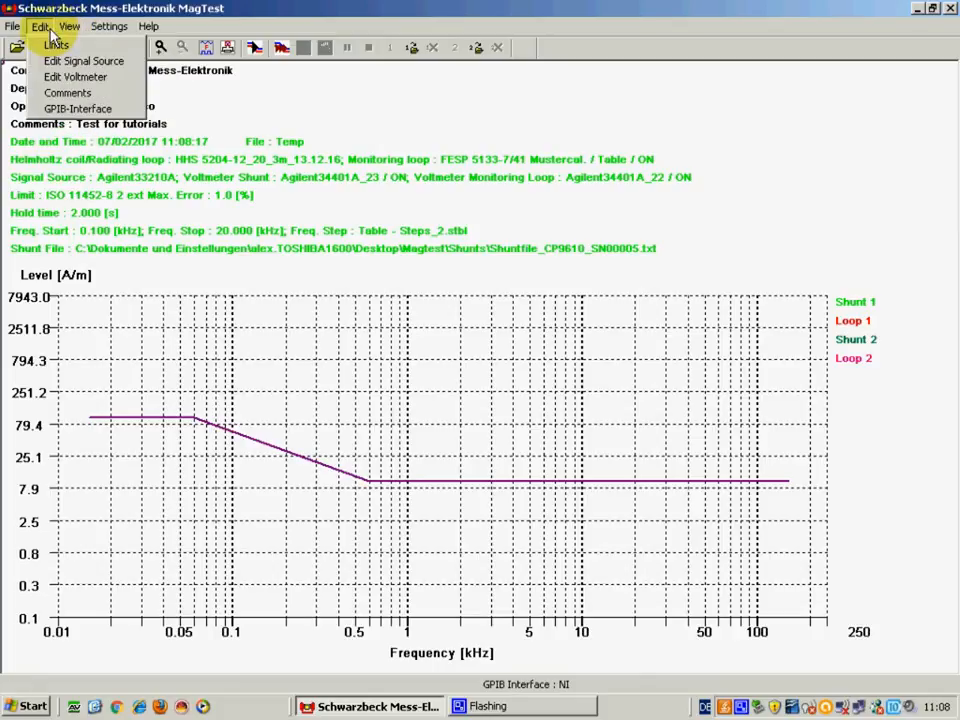
pyautogui.click(84, 108)
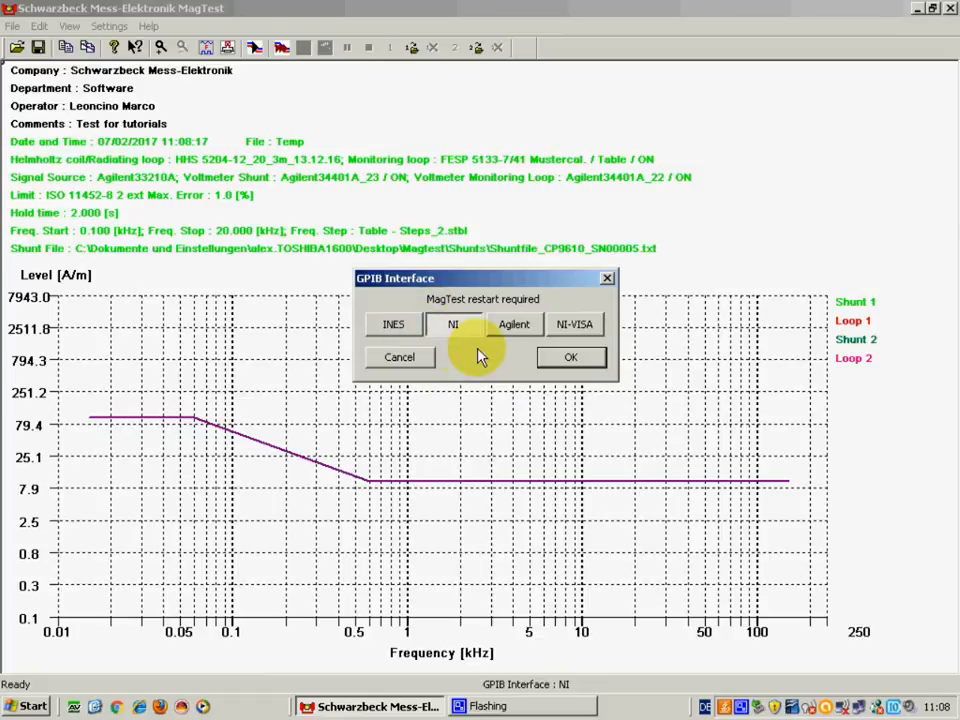
pyautogui.moveTo(516, 324)
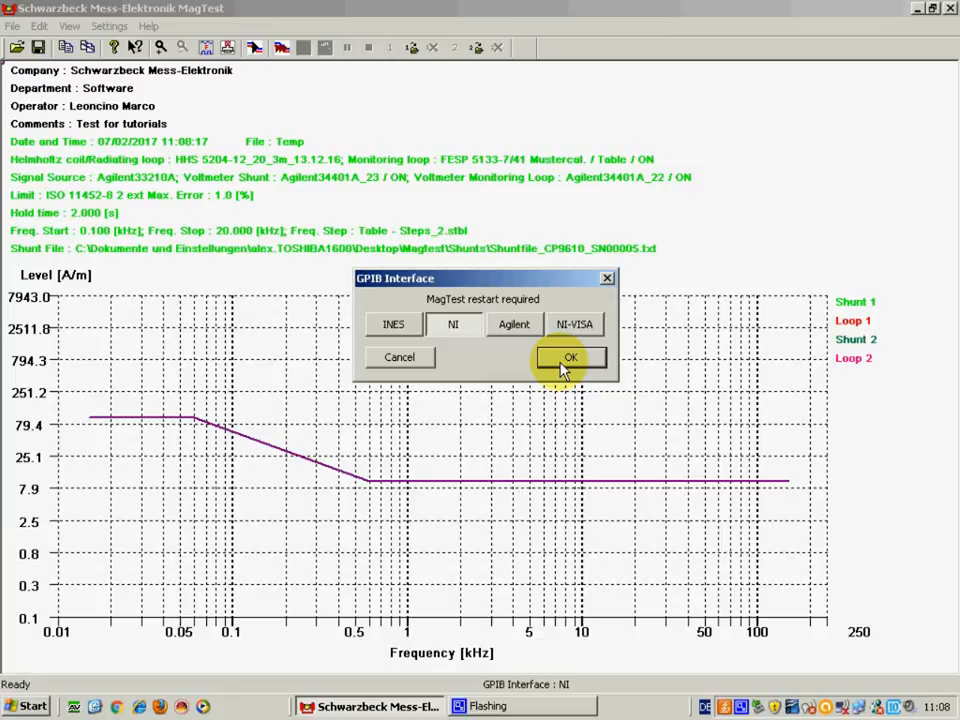
pyautogui.click(568, 356)
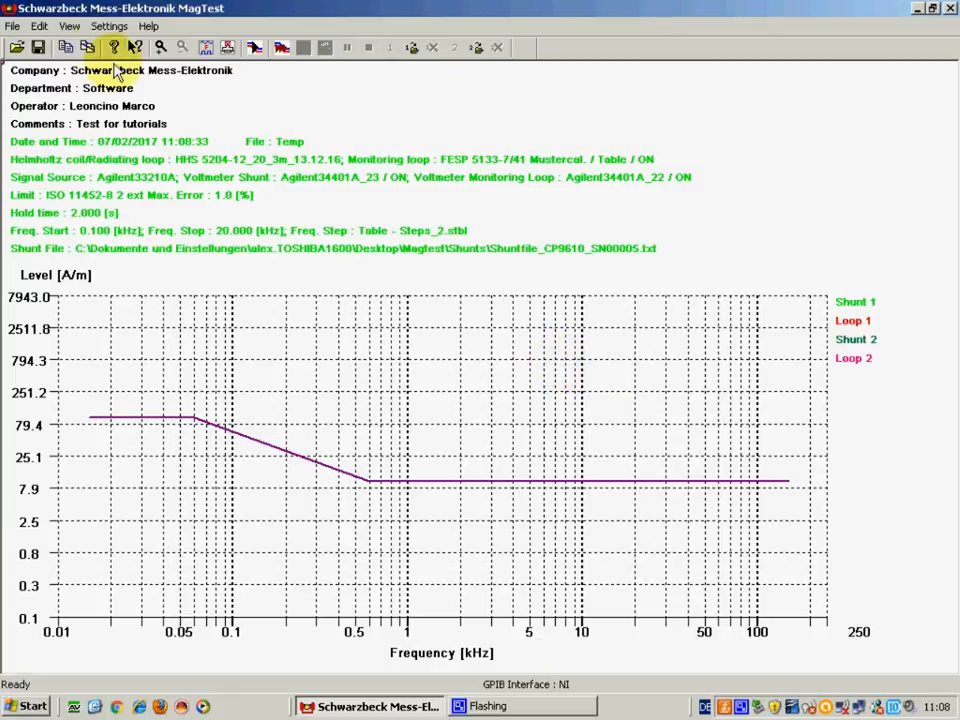
# Set the view range start frequency to 0.1 and stop frequency to 200 kHz.
pyautogui.click(74, 24)
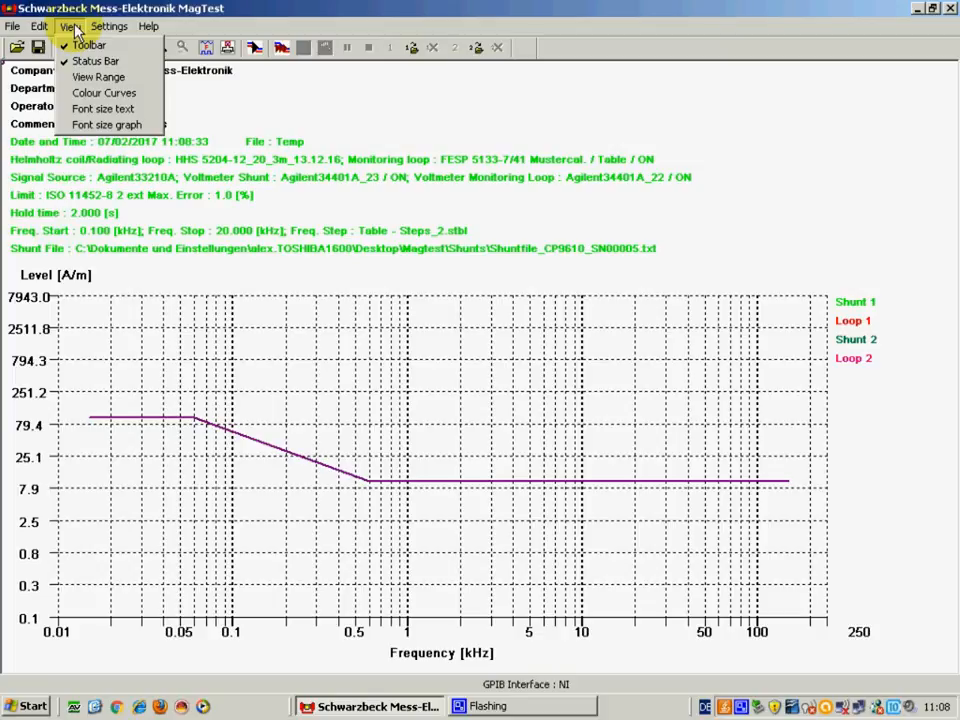
pyautogui.moveTo(104, 76)
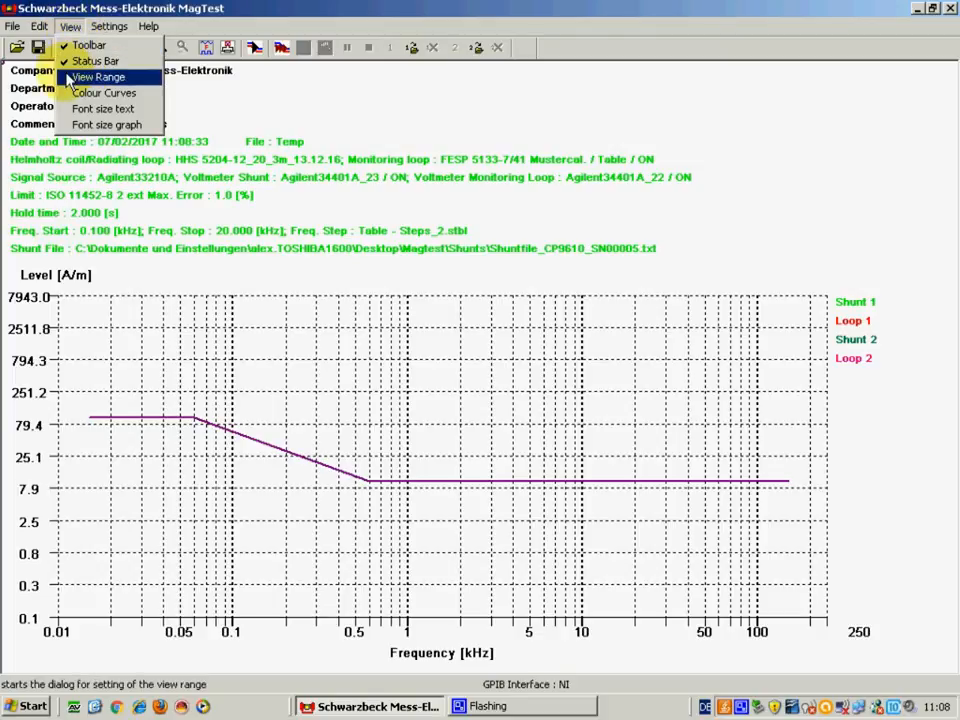
pyautogui.click(104, 76)
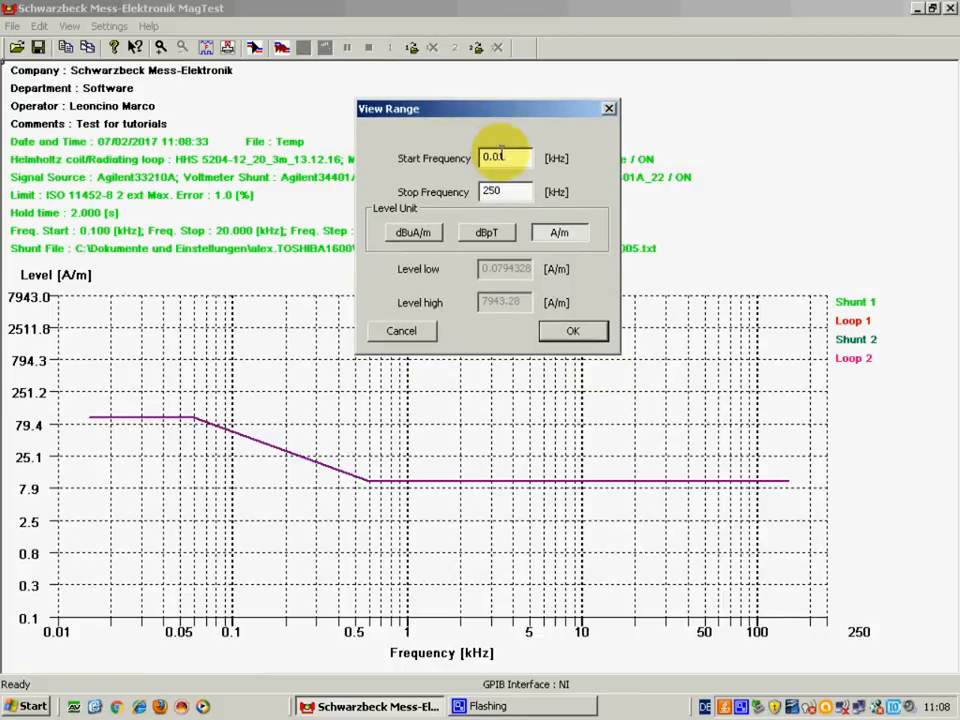
pyautogui.tripleClick(504, 158)
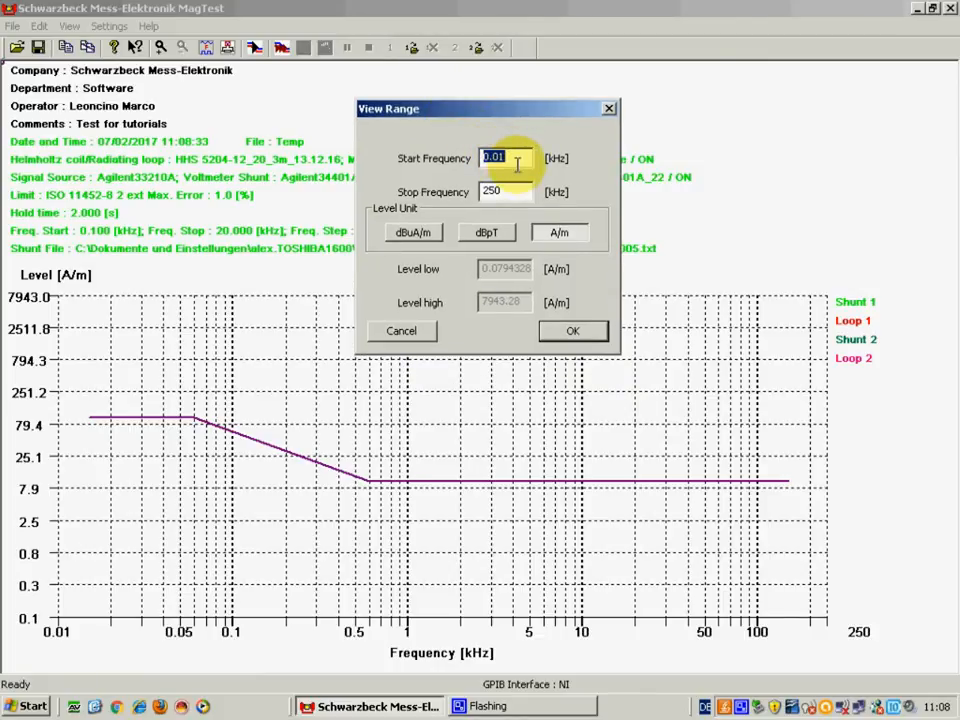
pyautogui.write('0.')
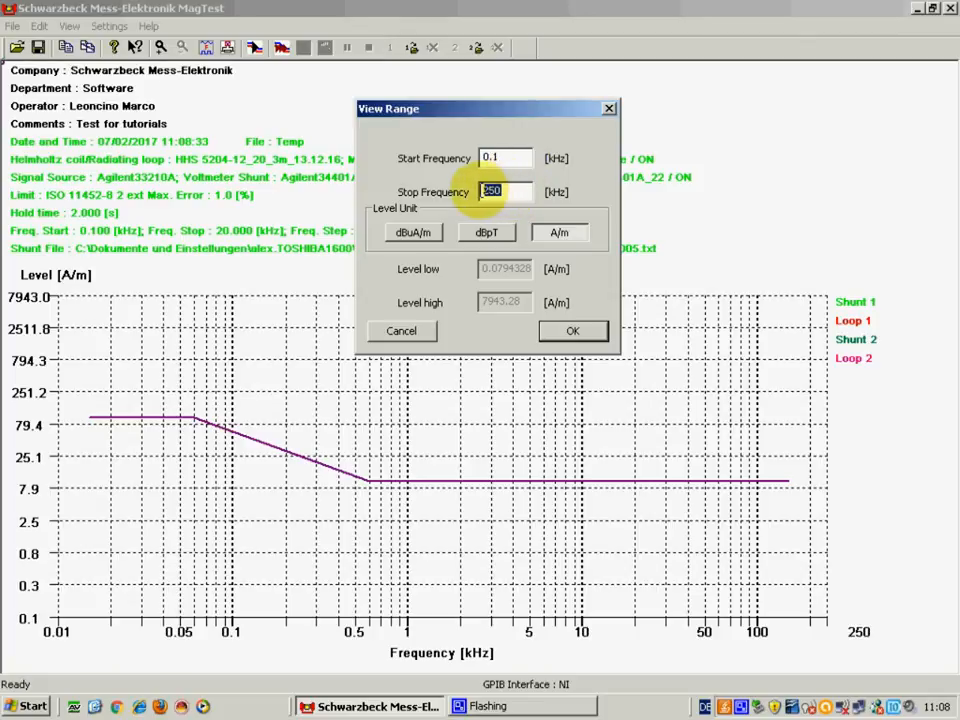
pyautogui.write('200')
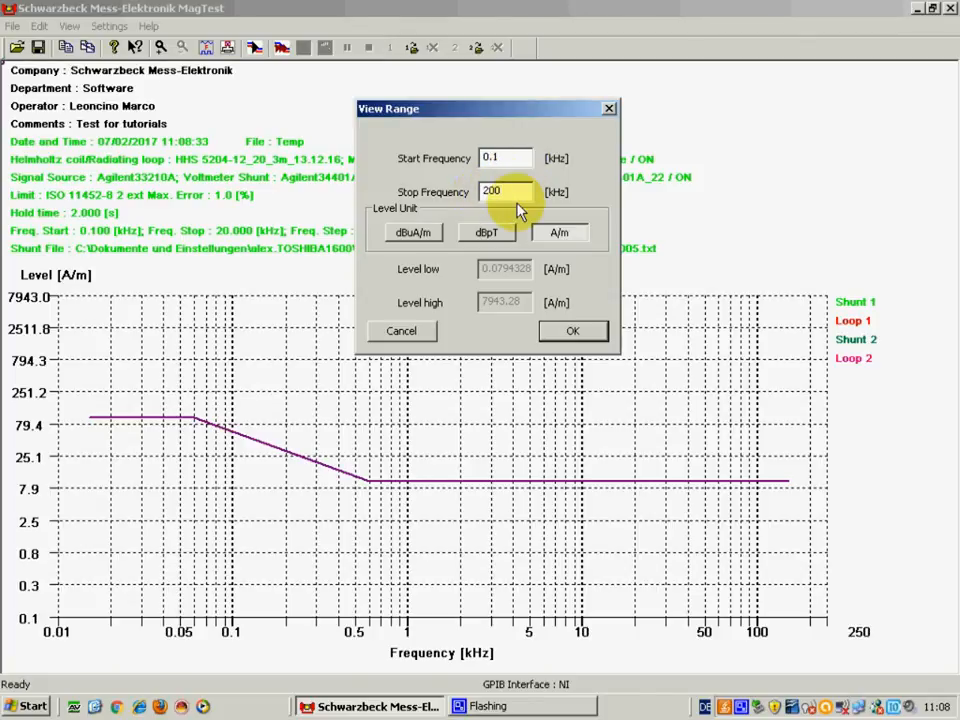
pyautogui.click(572, 332)
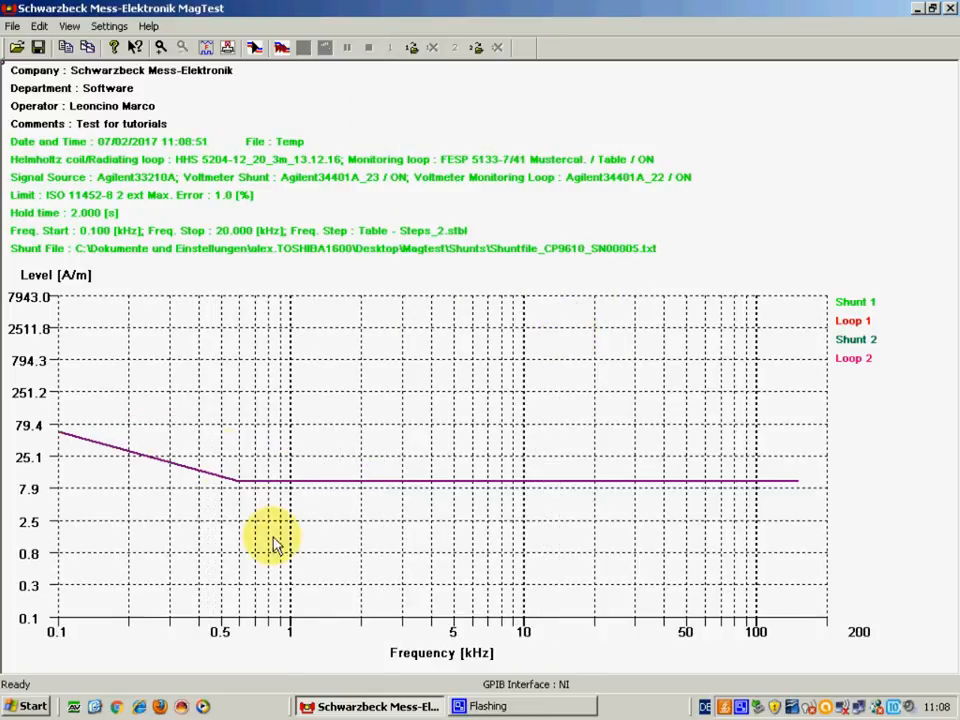
# Recolour the Loop 1 curve to light cyan in Colour Curves and apply it.
pyautogui.click(80, 24)
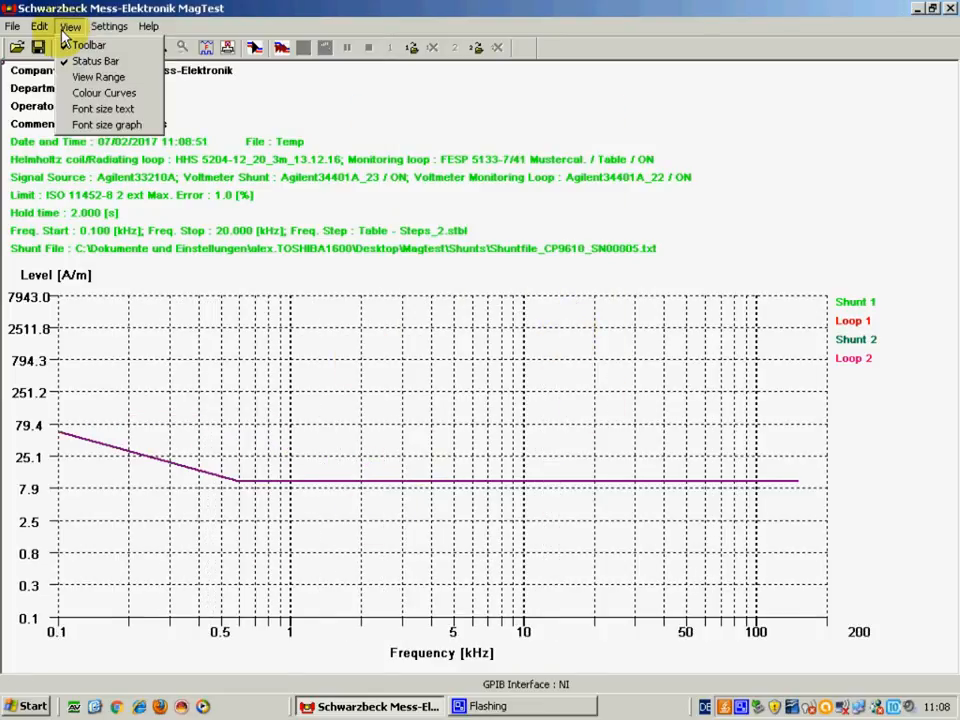
pyautogui.moveTo(104, 92)
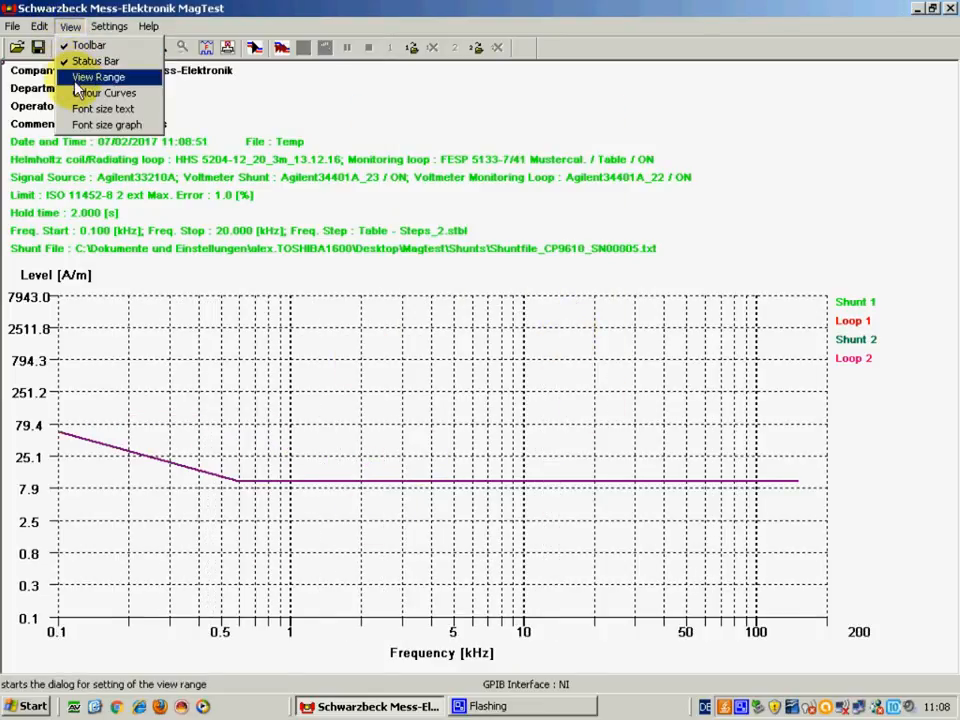
pyautogui.click(100, 94)
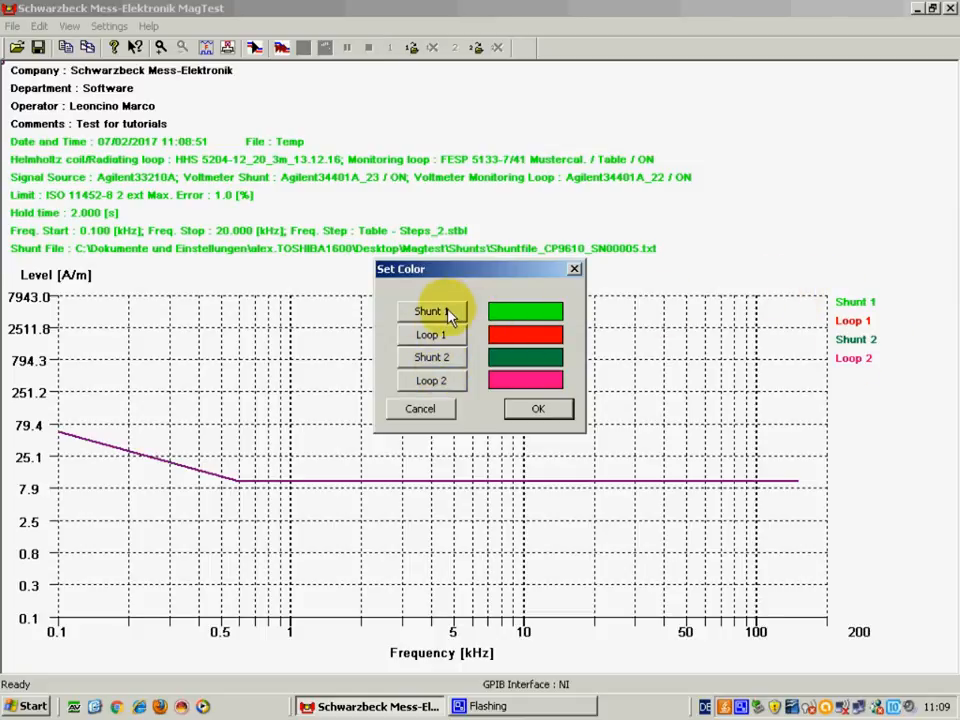
pyautogui.click(524, 312)
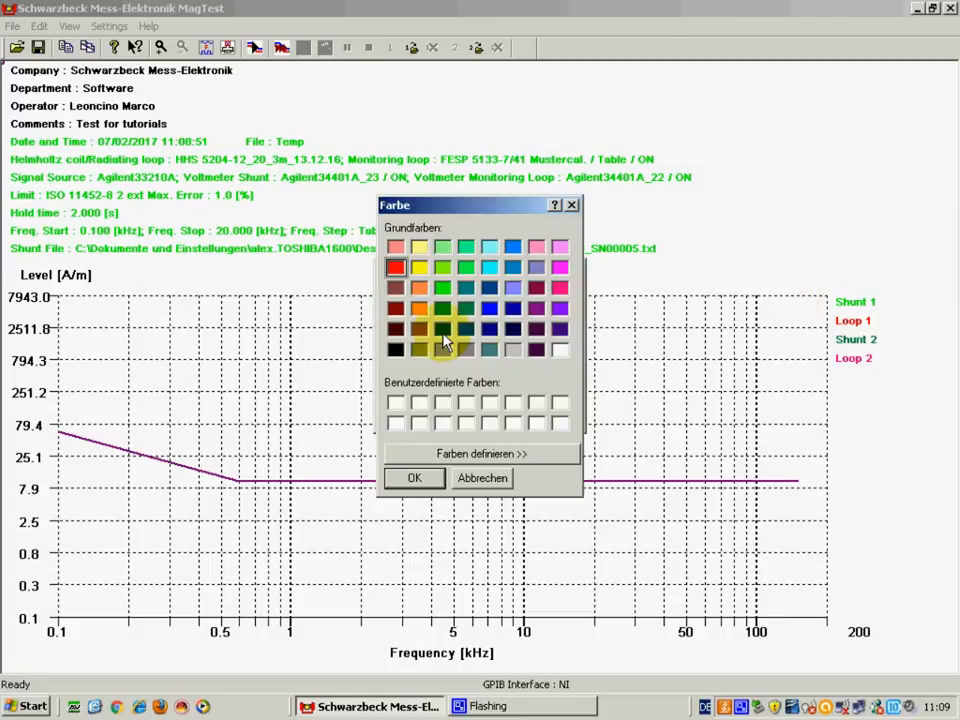
pyautogui.click(488, 268)
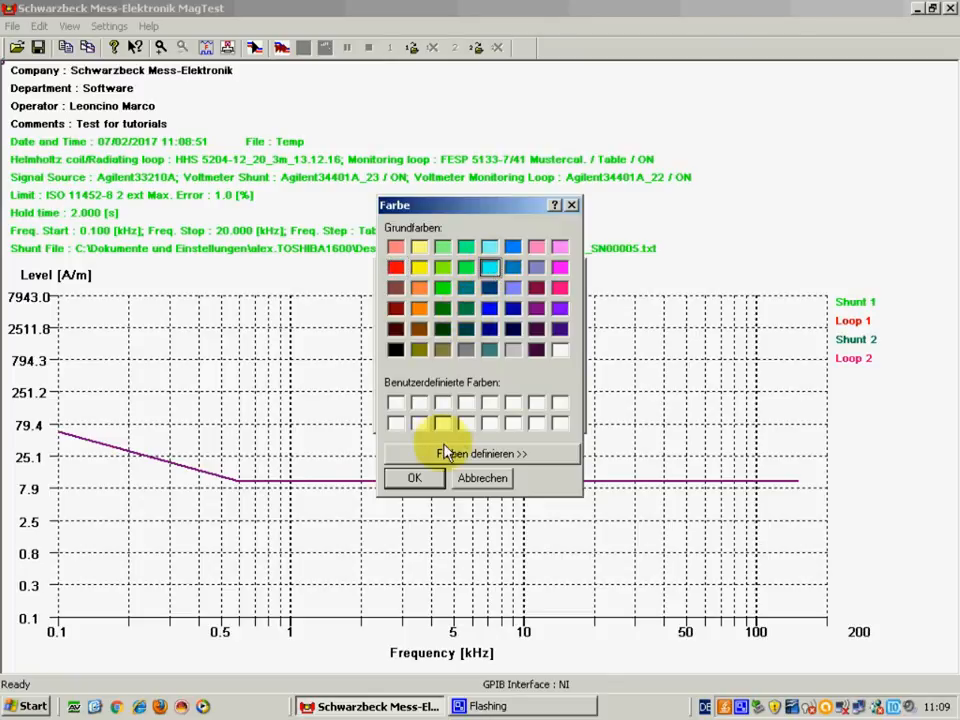
pyautogui.click(412, 478)
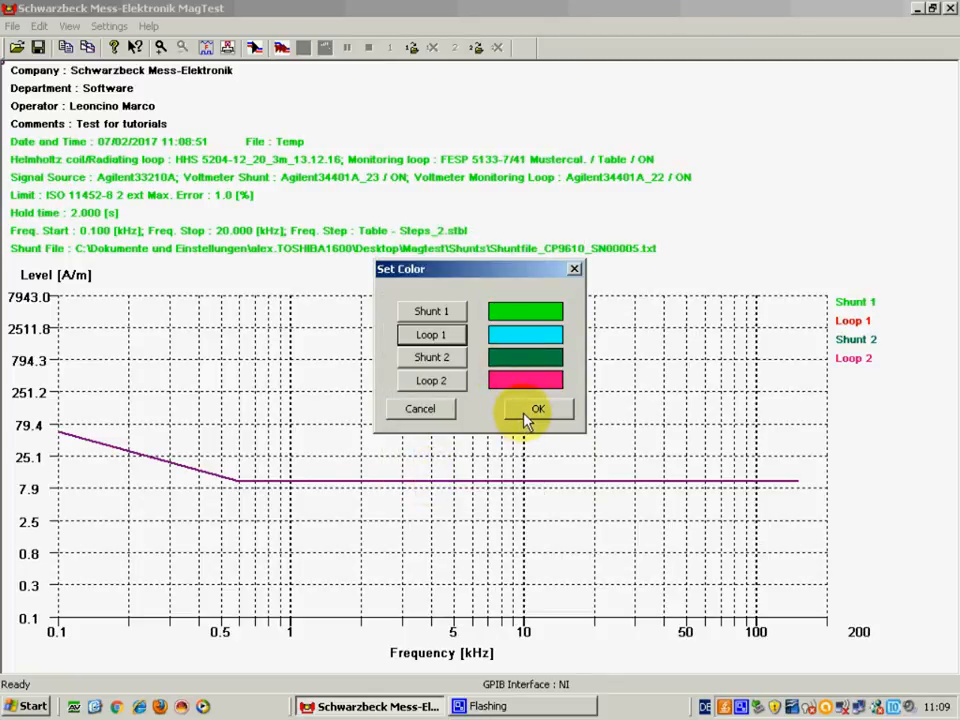
pyautogui.click(538, 408)
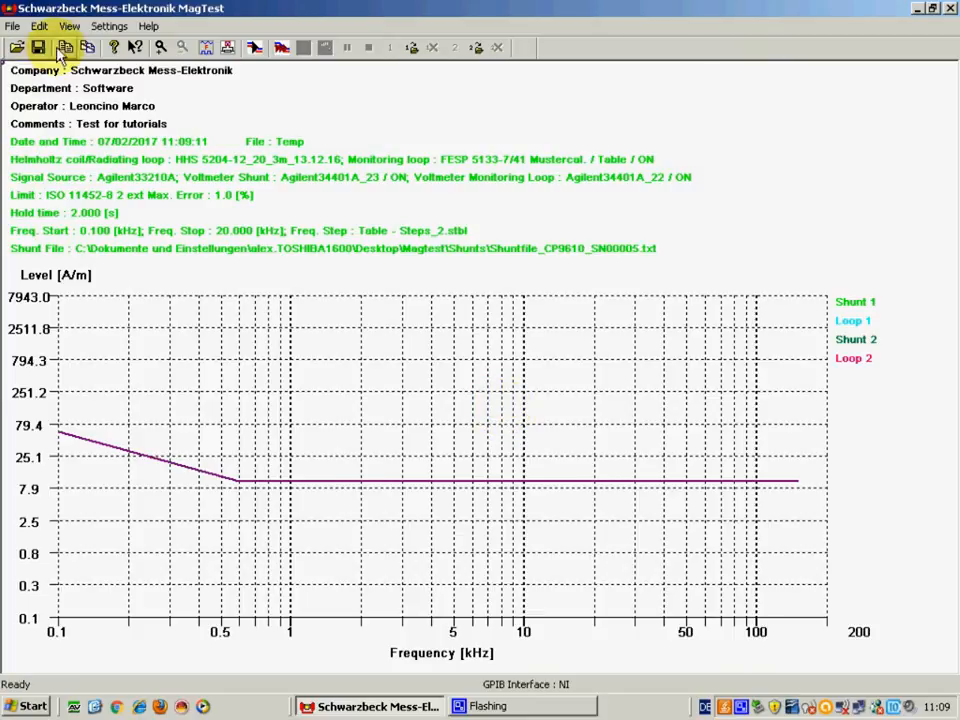
pyautogui.click(92, 24)
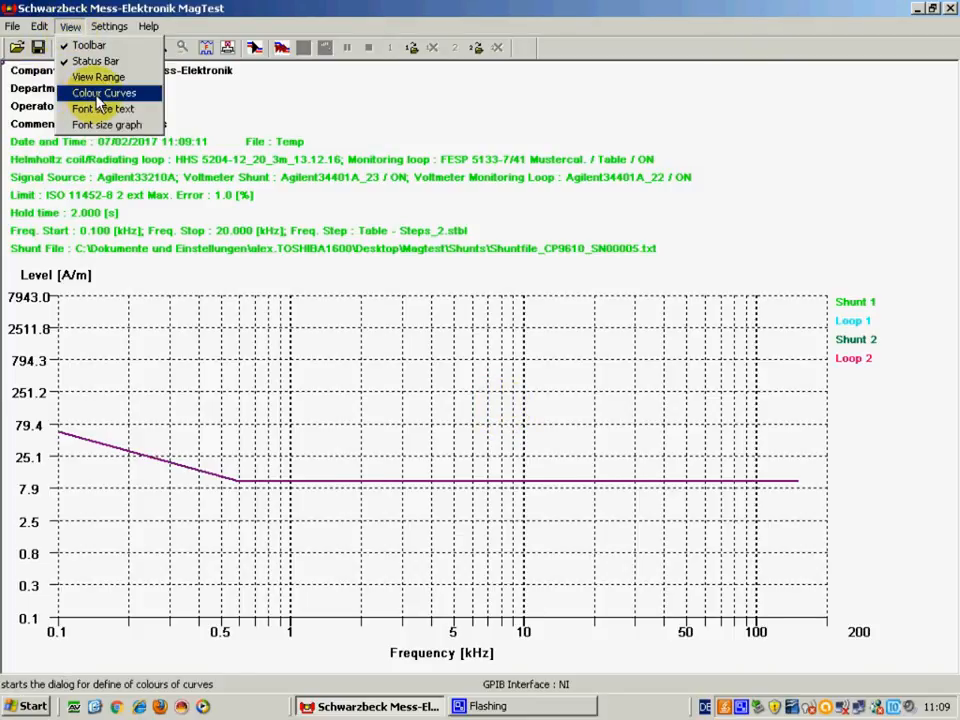
pyautogui.moveTo(104, 108)
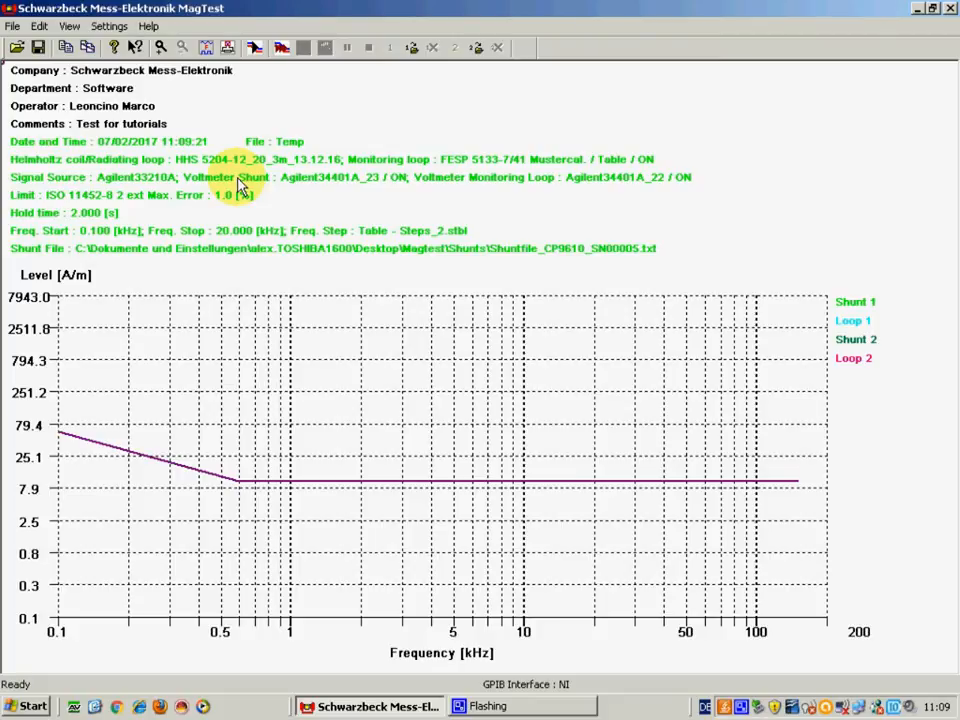
pyautogui.click(80, 24)
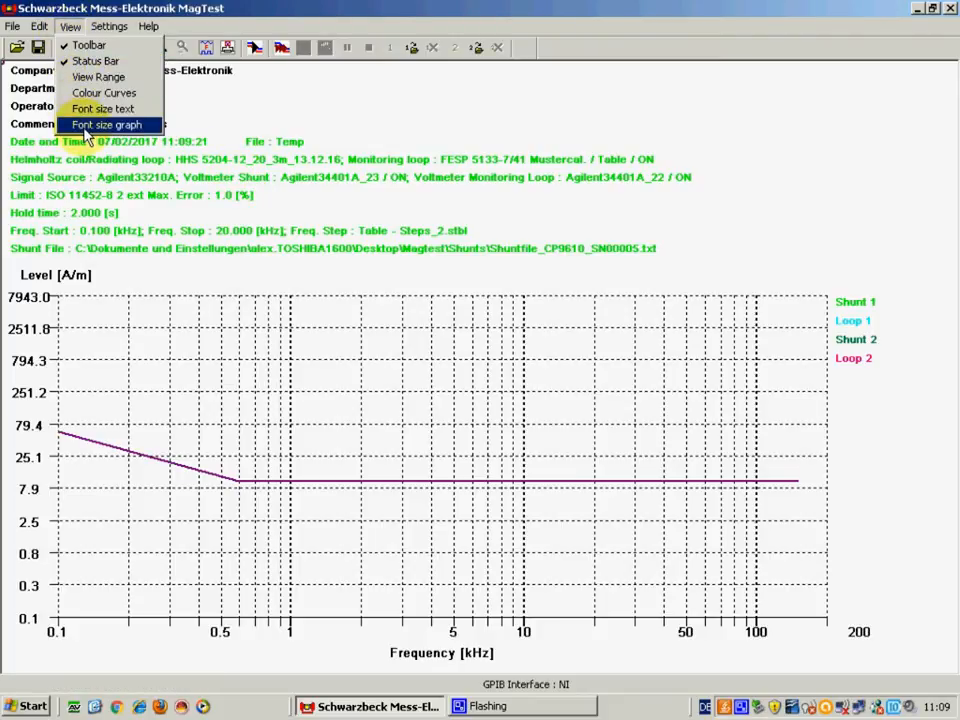
pyautogui.click(108, 124)
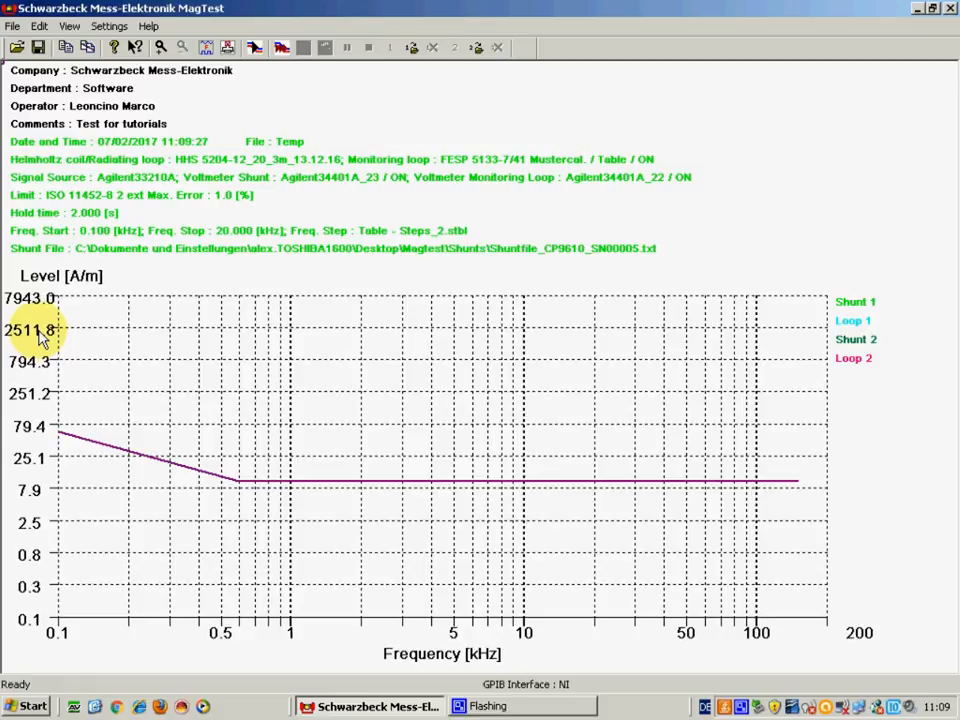
pyautogui.click(84, 24)
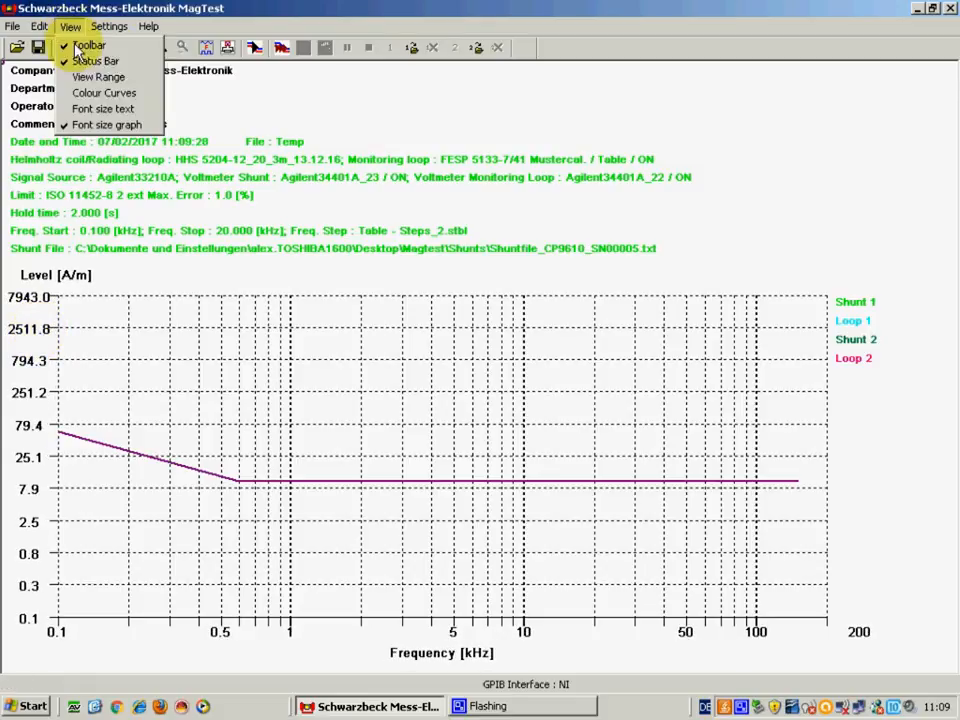
pyautogui.click(112, 24)
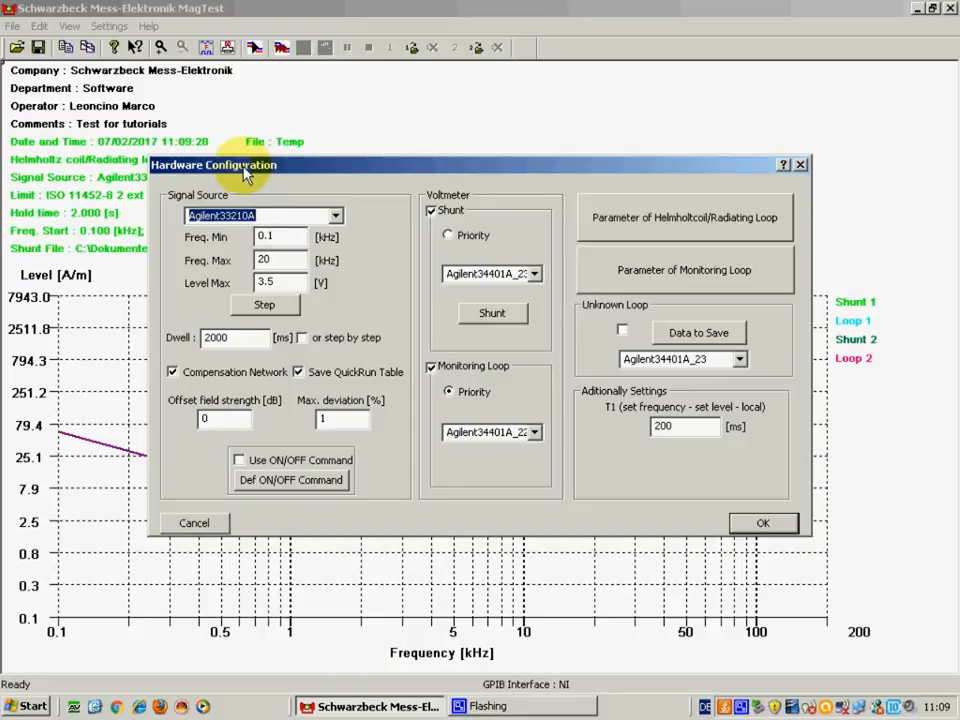
pyautogui.moveTo(410, 212)
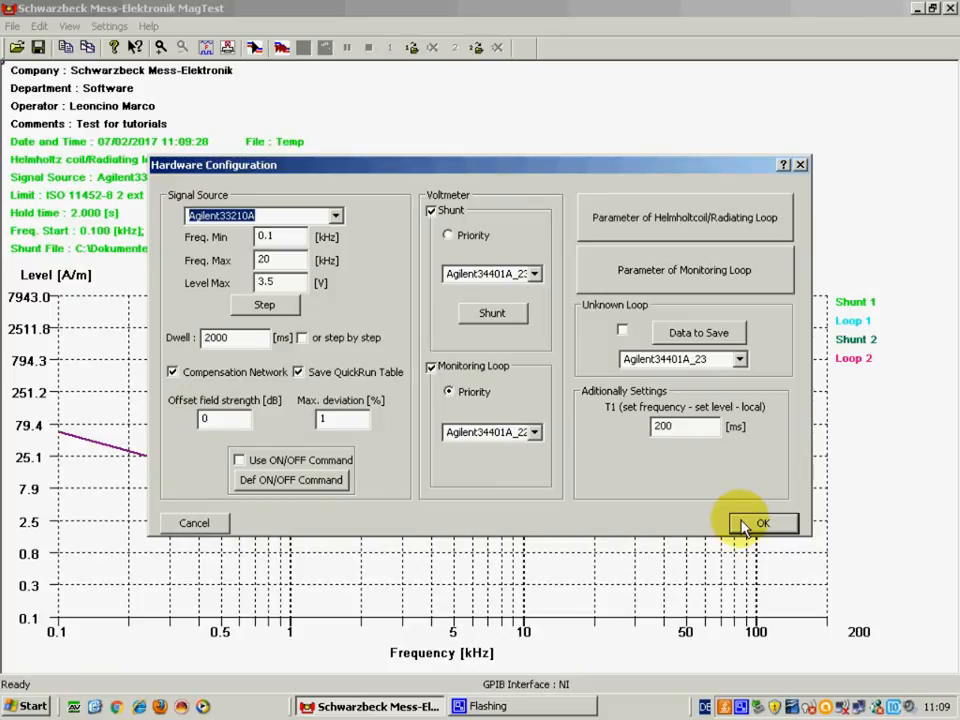
pyautogui.click(764, 524)
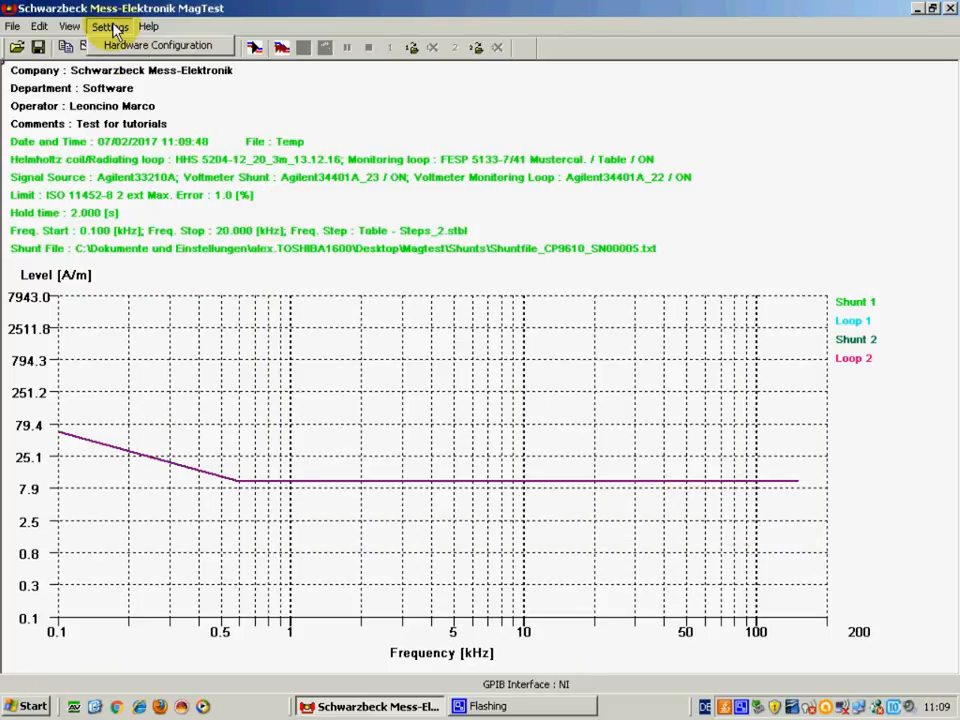
pyautogui.click(150, 26)
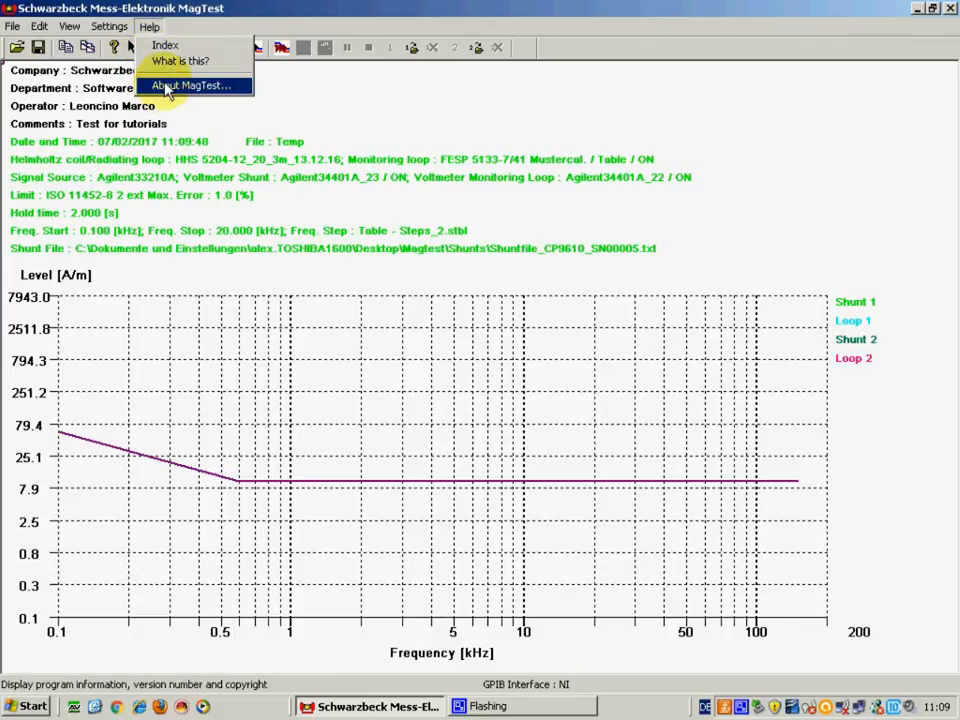
pyautogui.click(200, 84)
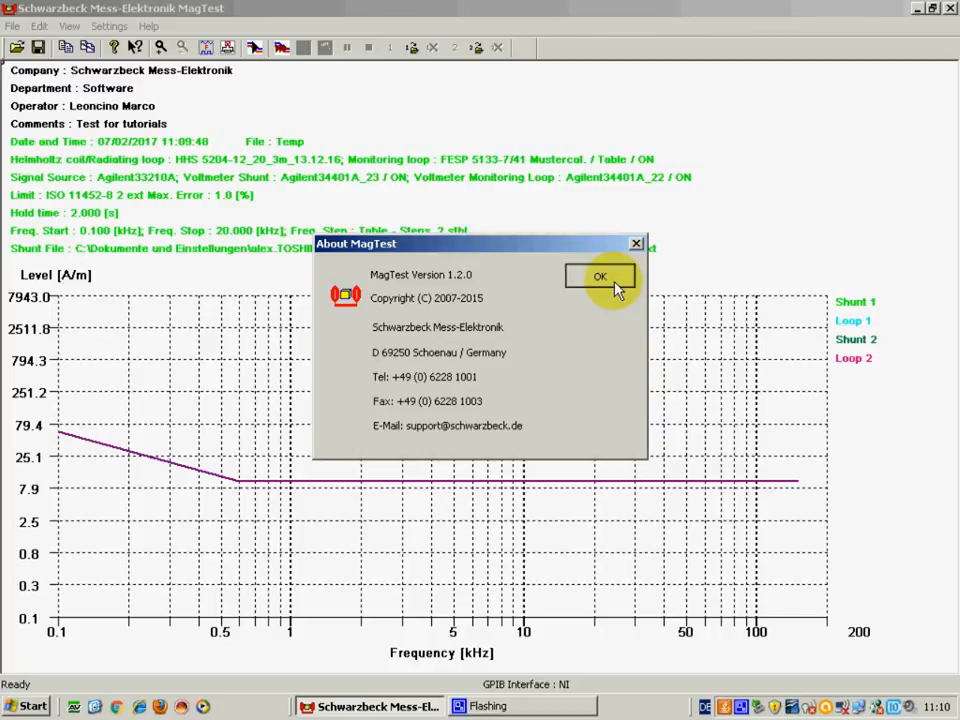
pyautogui.click(600, 276)
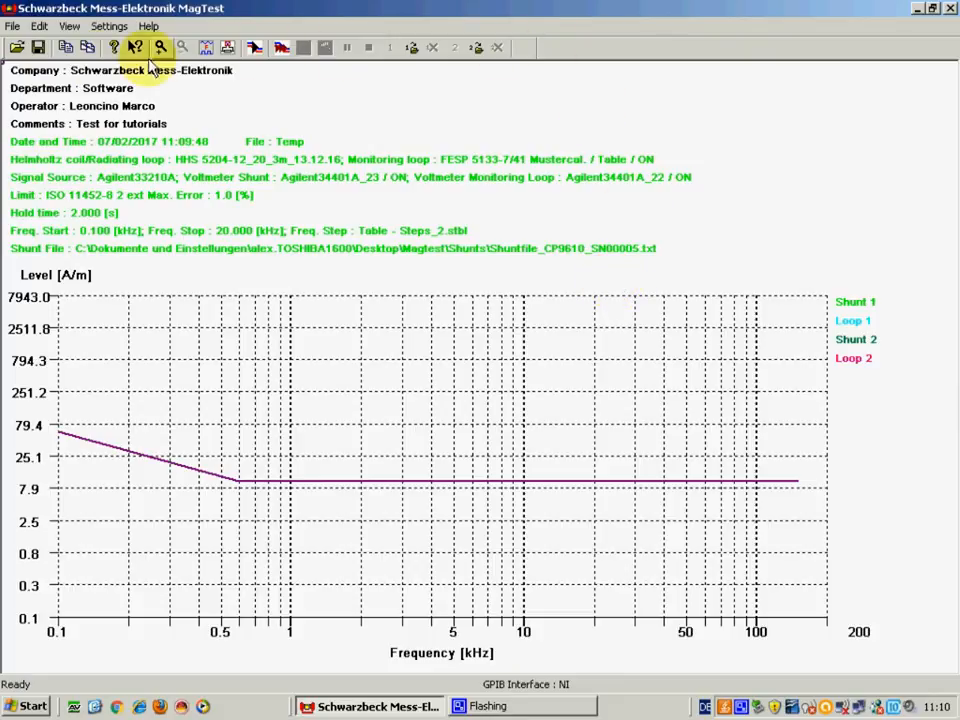
pyautogui.moveTo(344, 52)
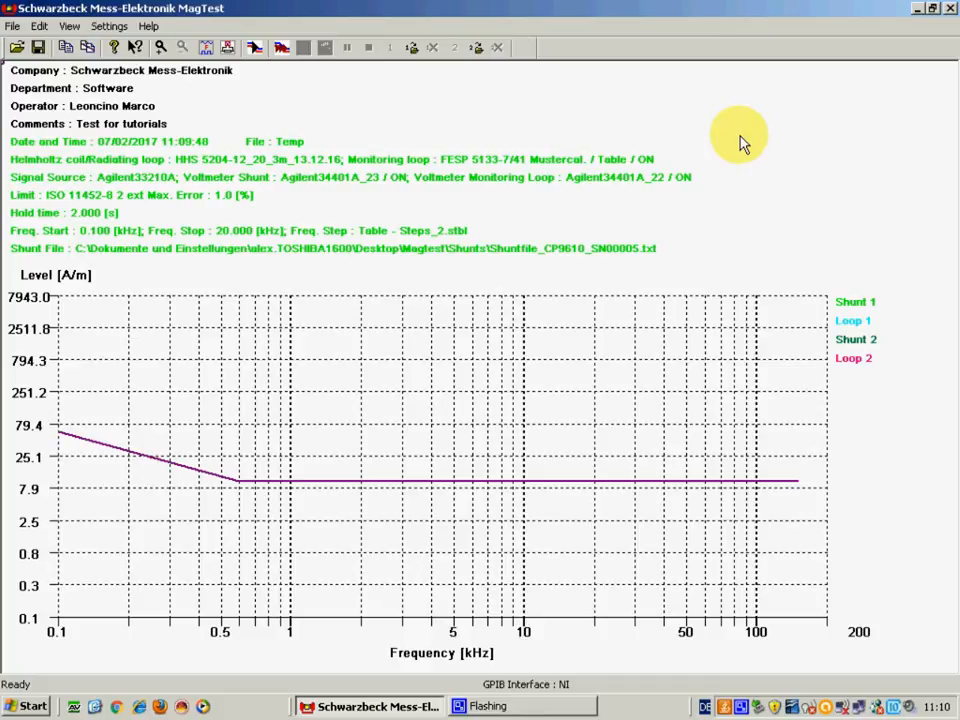
pyautogui.moveTo(764, 136)
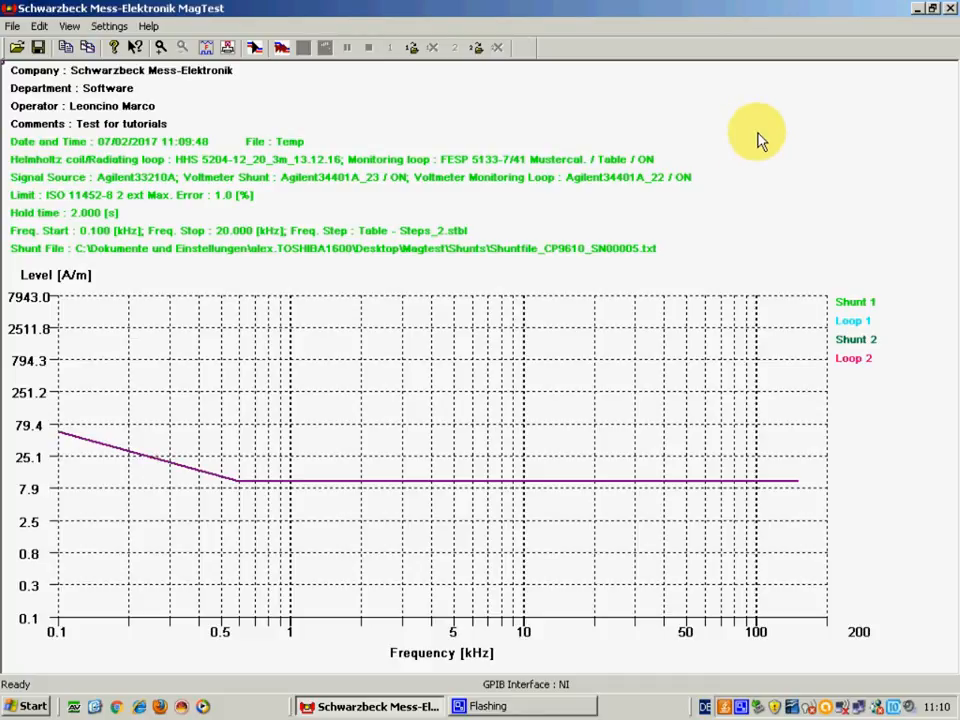